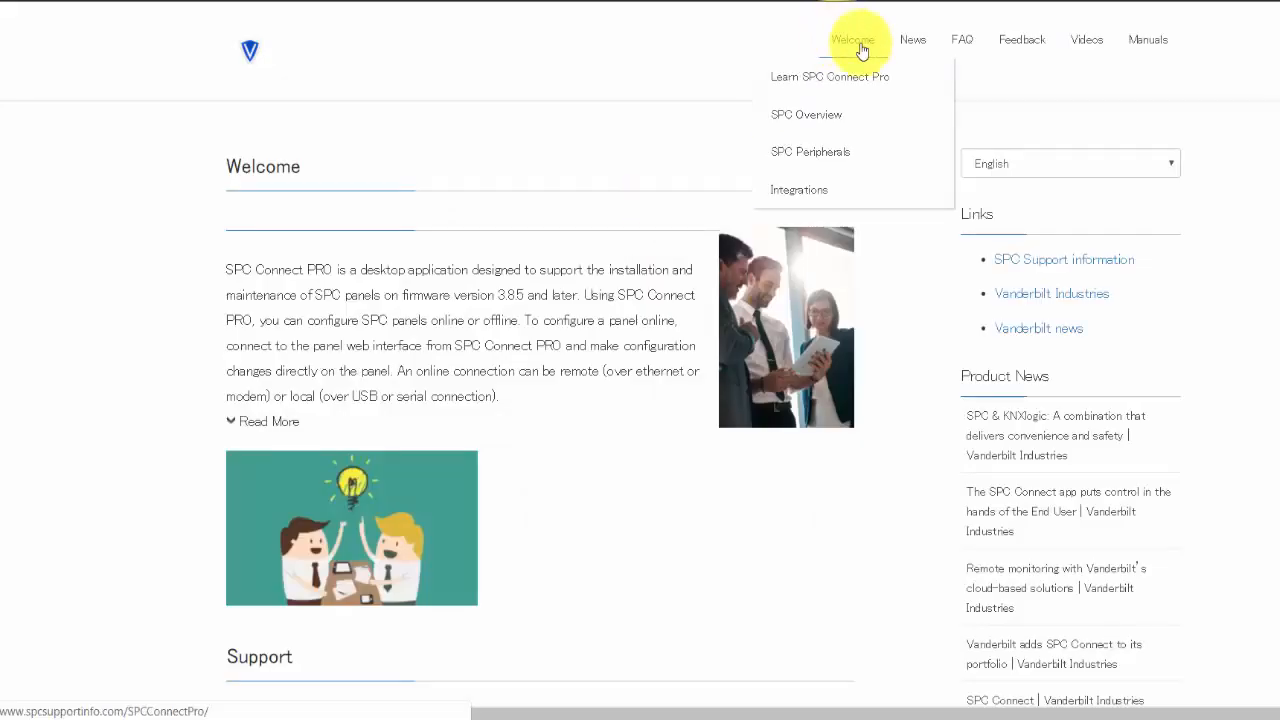
# Step: Open the Learn SPC Connect Pro page and expand the Discovery feature details
pyautogui.click(829, 76)
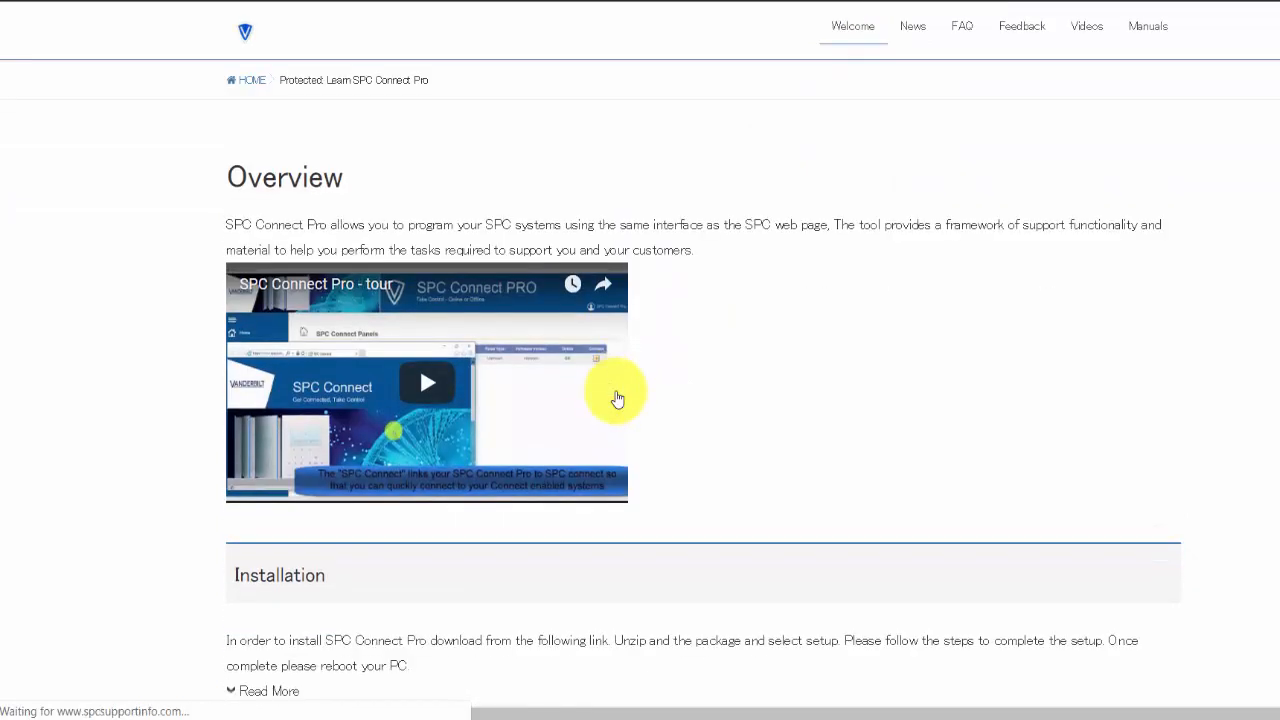
pyautogui.scroll(-3)
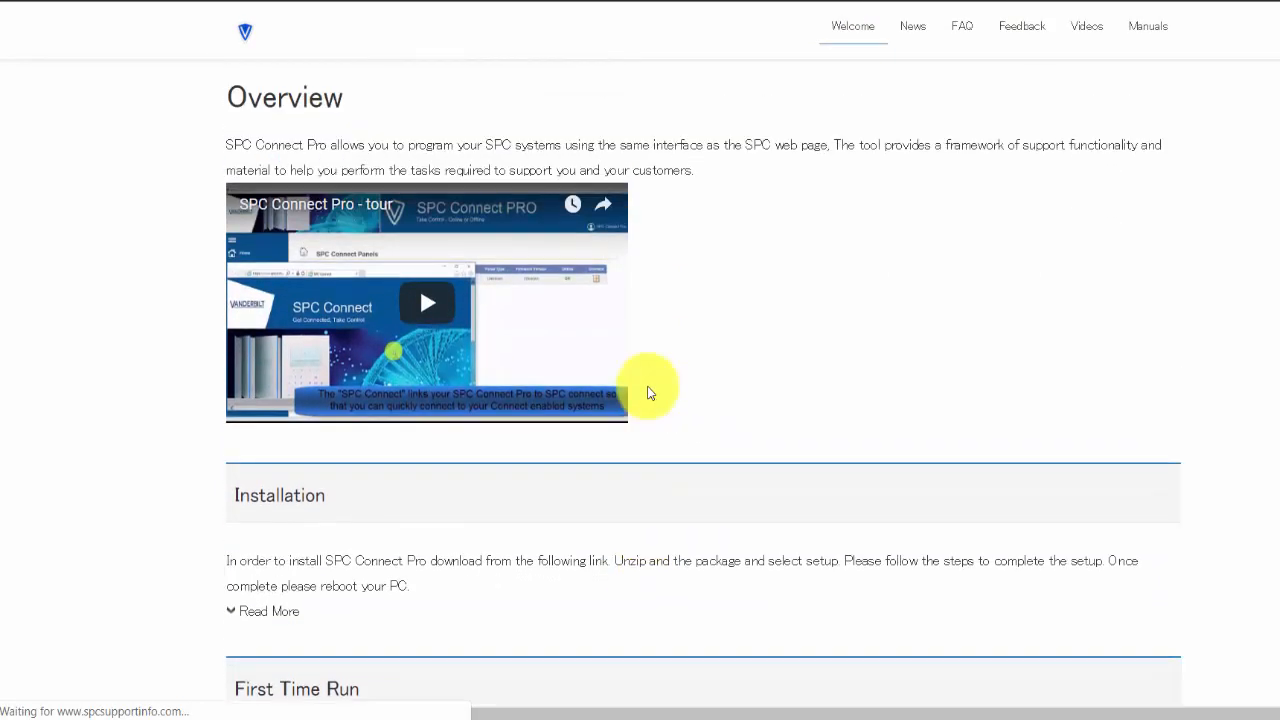
pyautogui.scroll(-3)
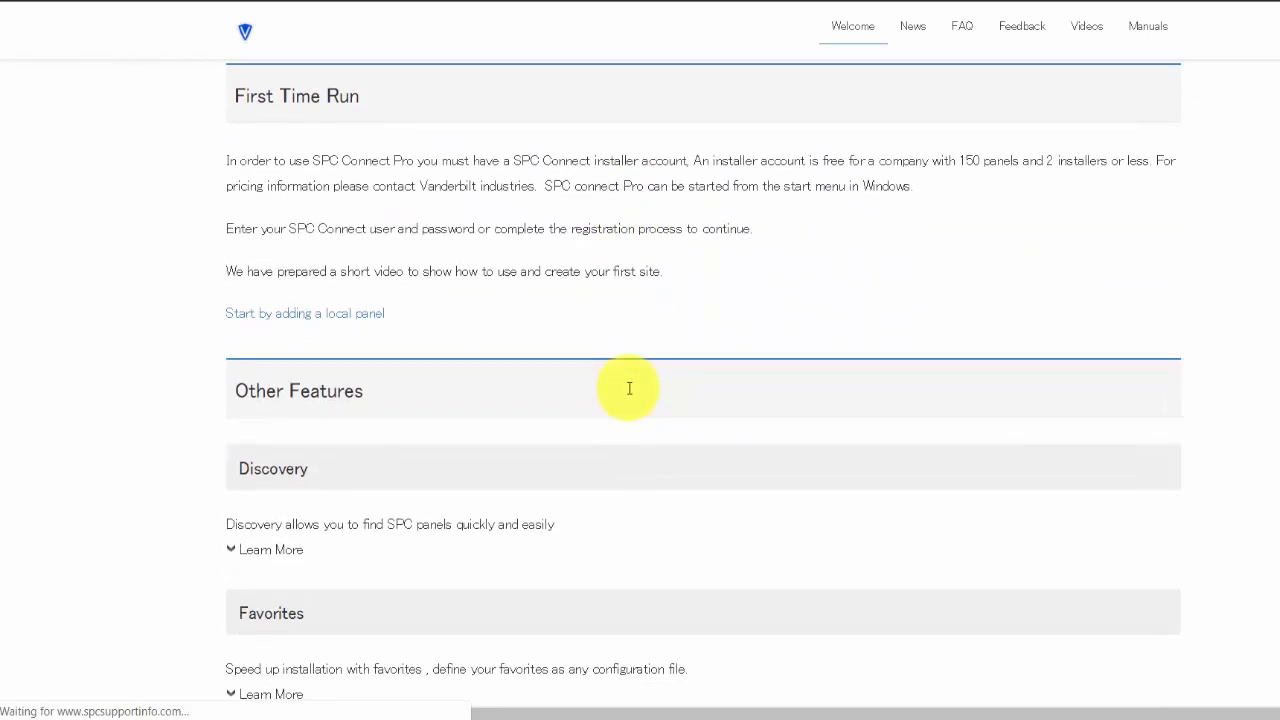
pyautogui.scroll(-3)
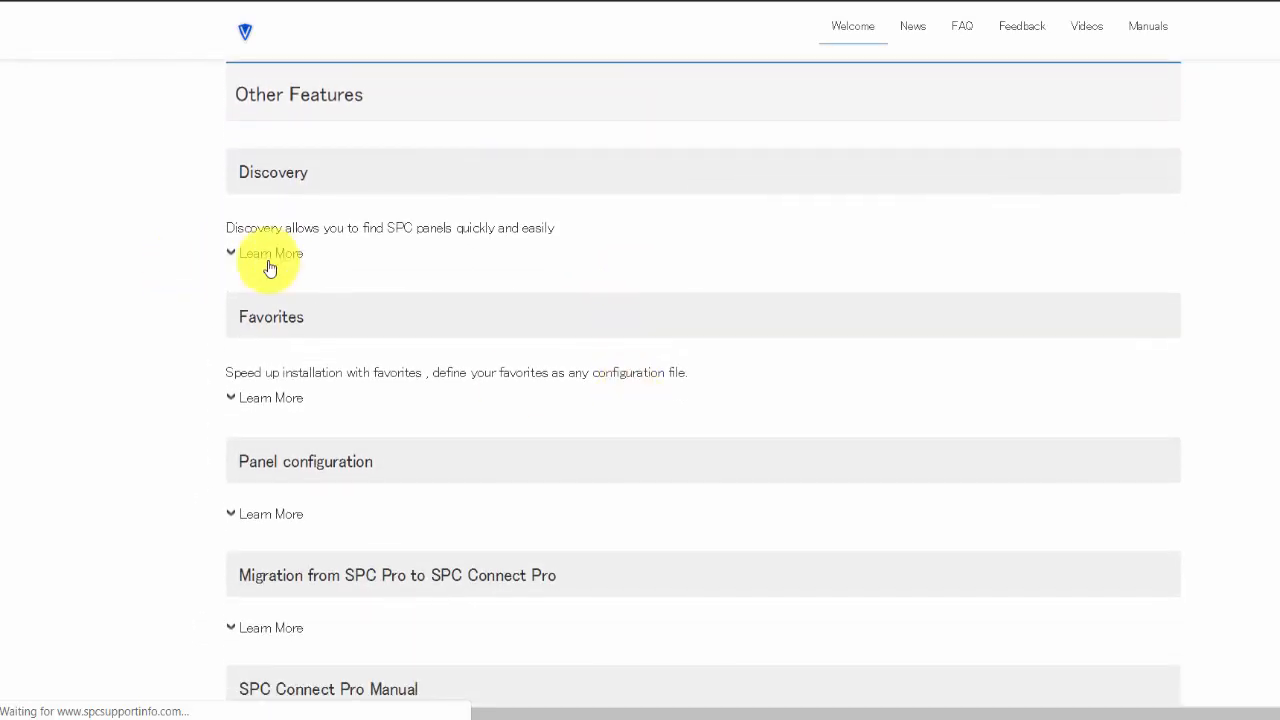
pyautogui.click(270, 253)
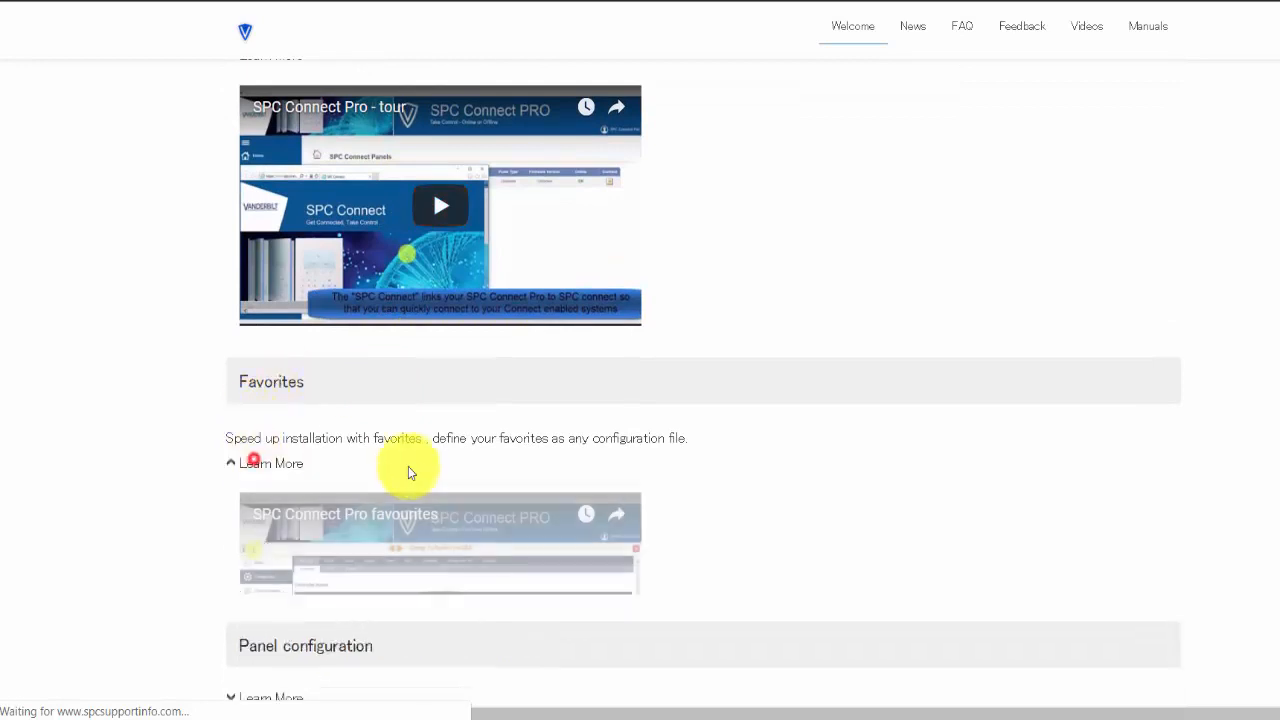
pyautogui.scroll(-3)
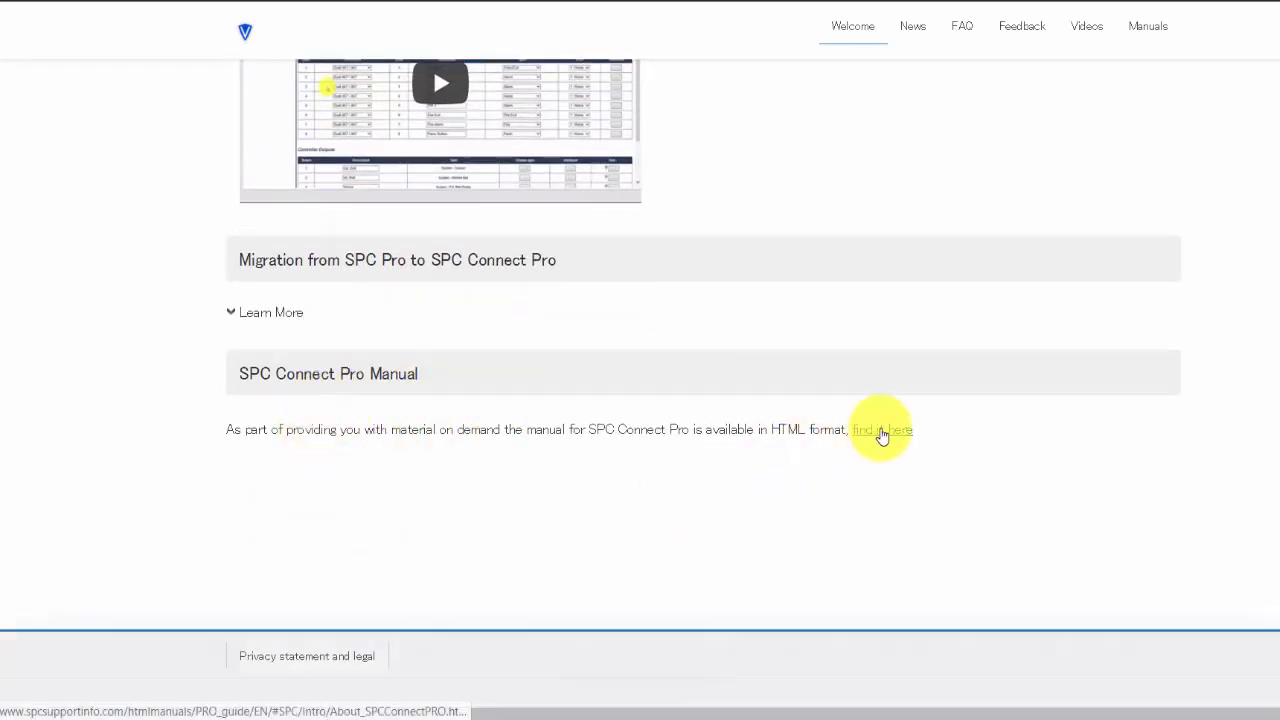
# Step: Follow the online manual link to show the SPC Connect Pro 3.8.5.19 installer and prerequisites
pyautogui.click(882, 429)
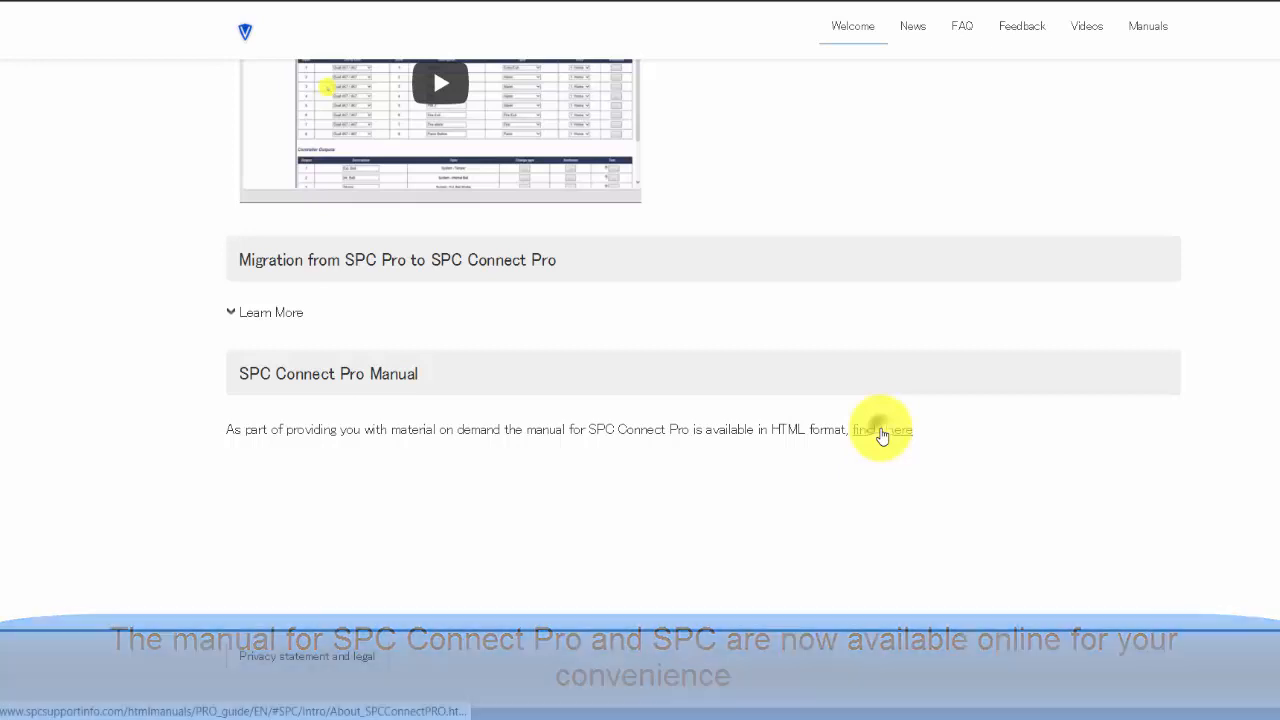
pyautogui.click(882, 430)
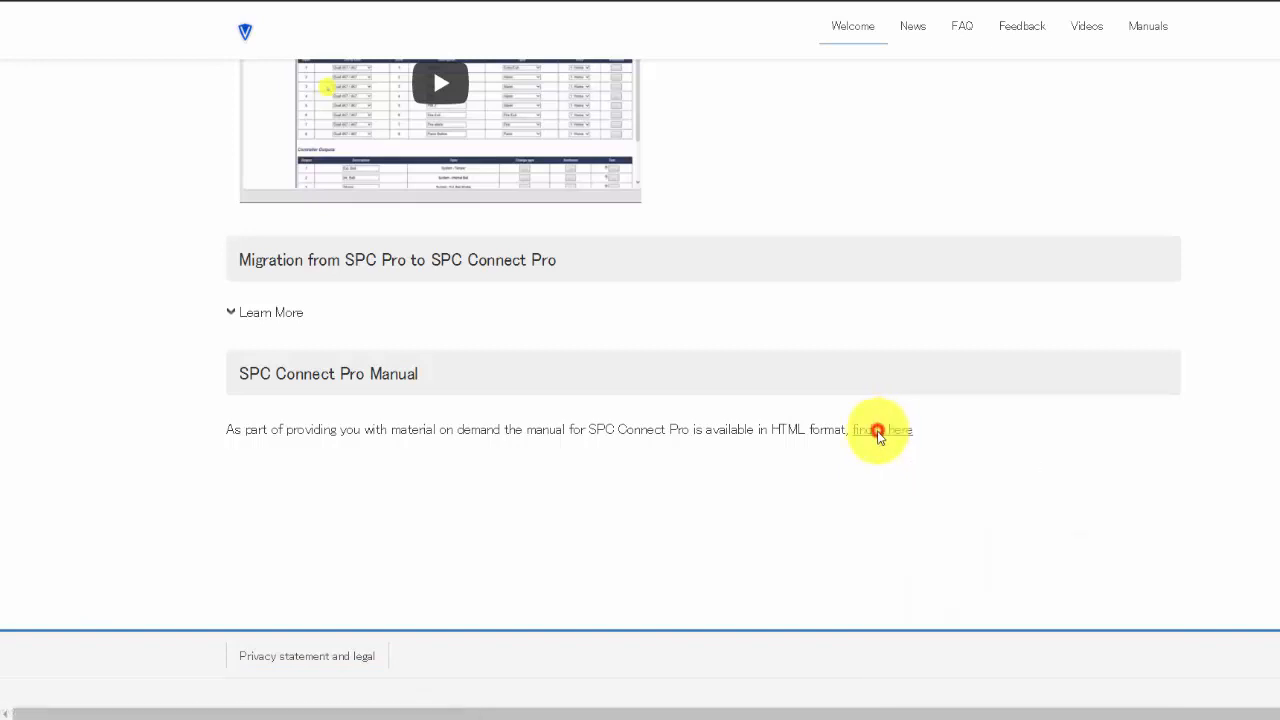
pyautogui.click(879, 430)
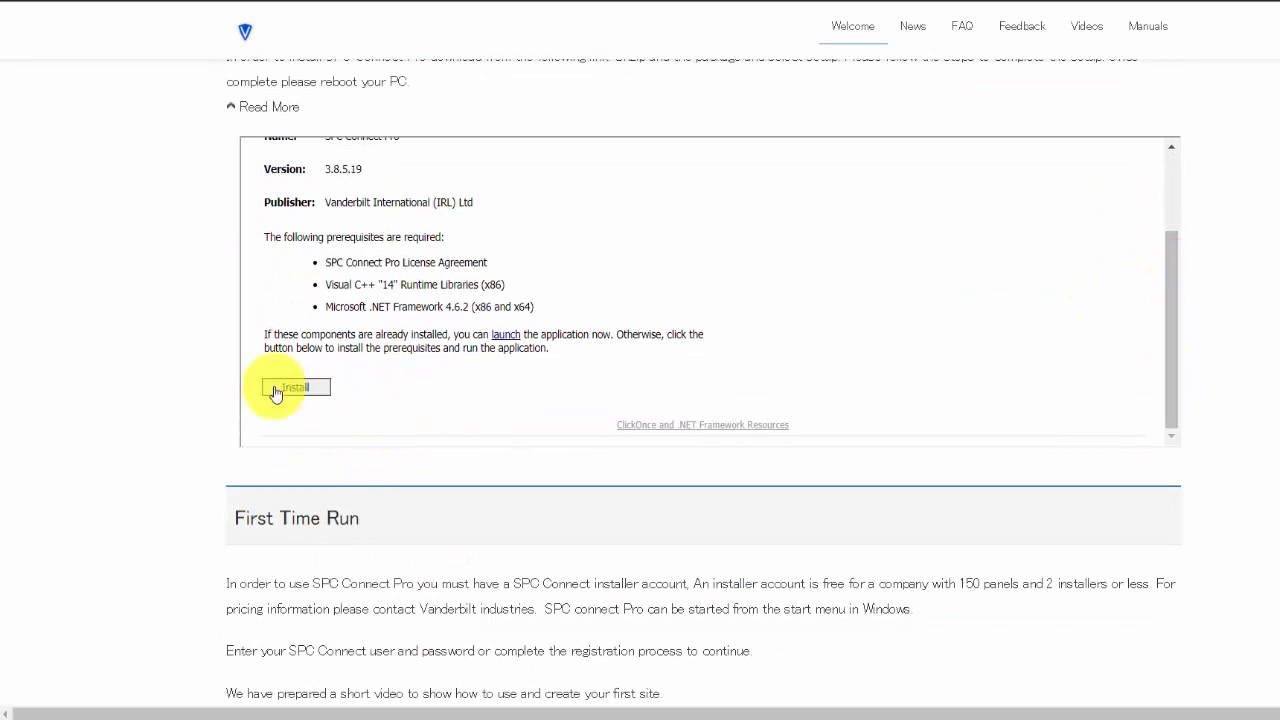
# Step: Run the downloaded setup, accept the SPC Connect Pro and .NET licenses, and install
pyautogui.click(295, 387)
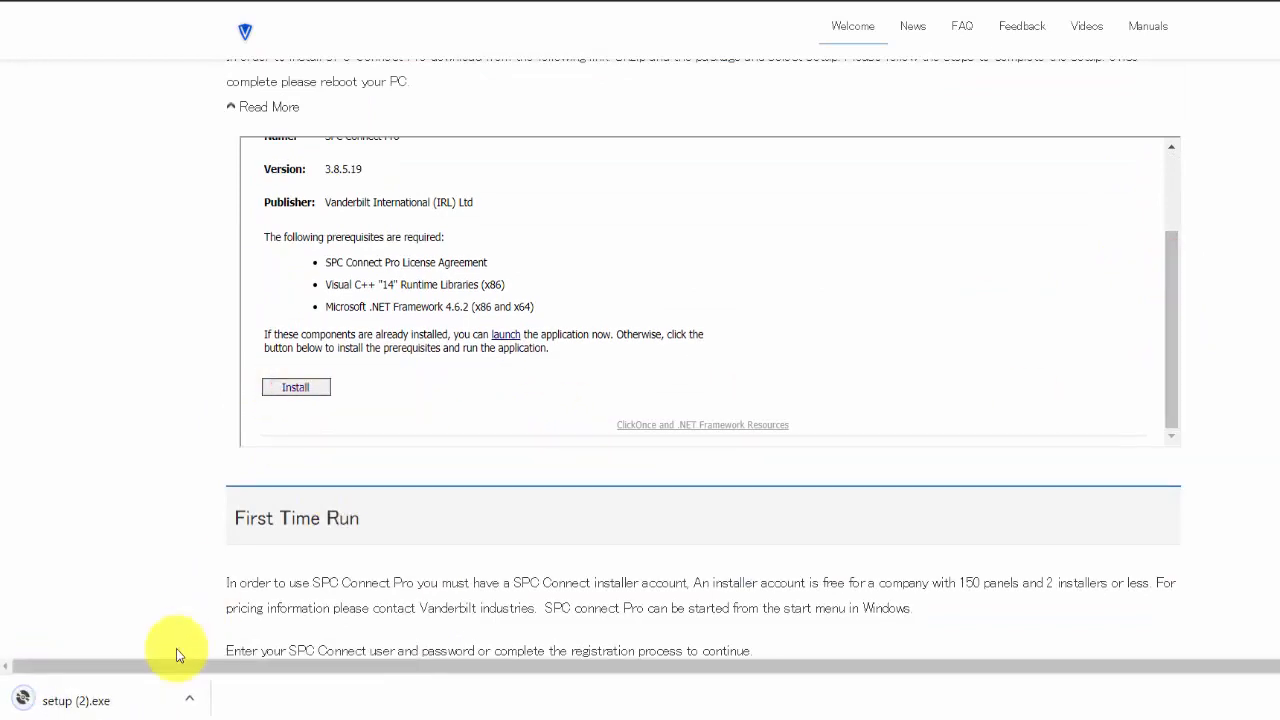
pyautogui.click(295, 387)
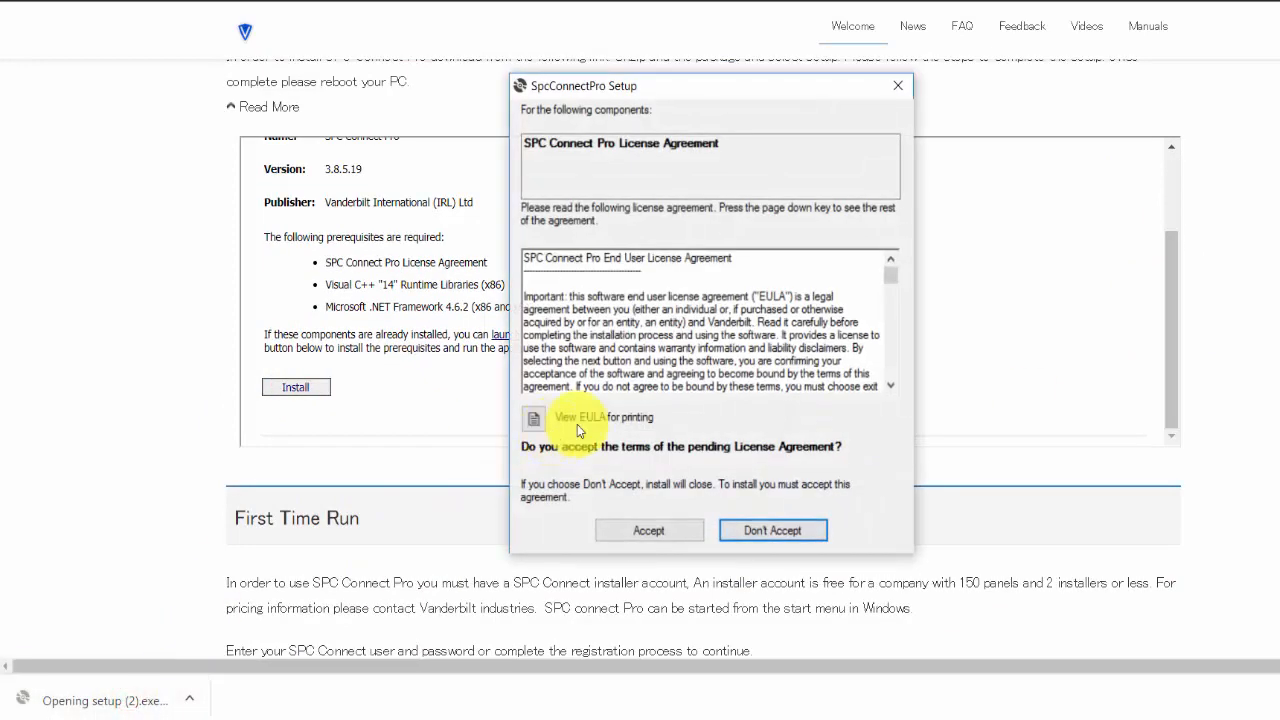
pyautogui.click(648, 530)
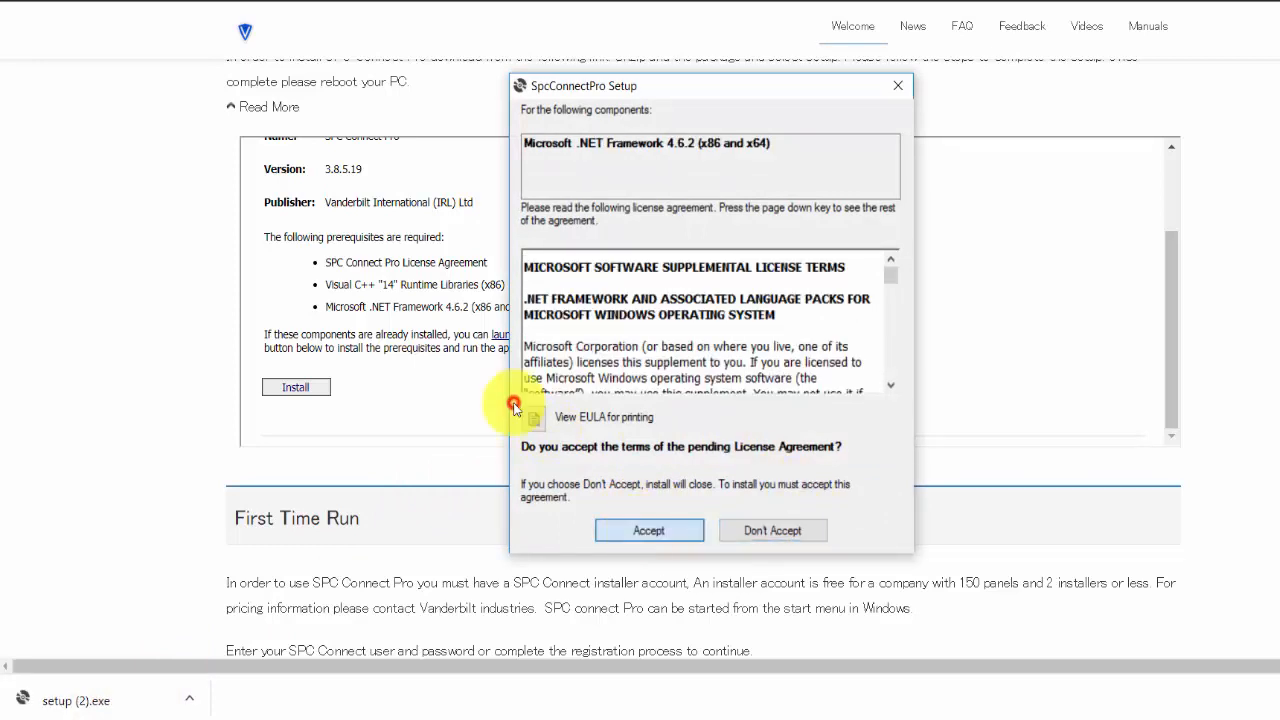
pyautogui.click(648, 530)
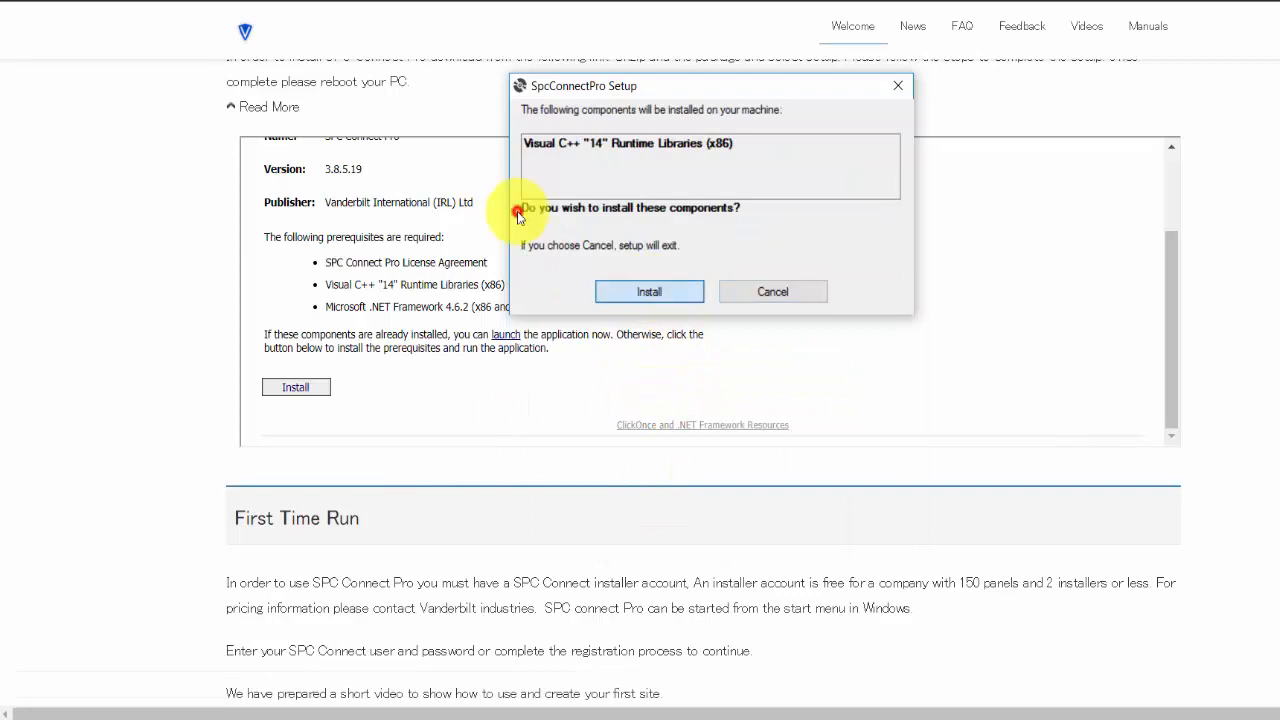
pyautogui.click(649, 291)
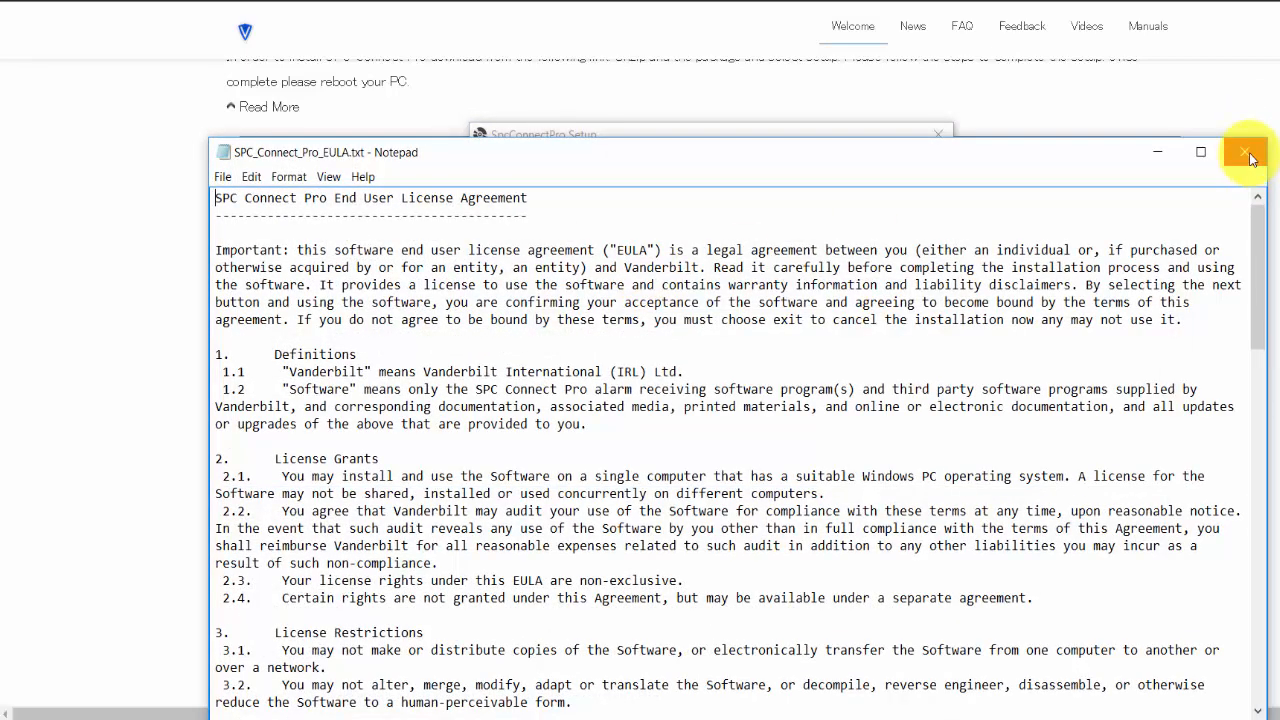
# Step: Close the license text and repair the Visual C++ 2017 x86 runtime successfully
pyautogui.click(1247, 152)
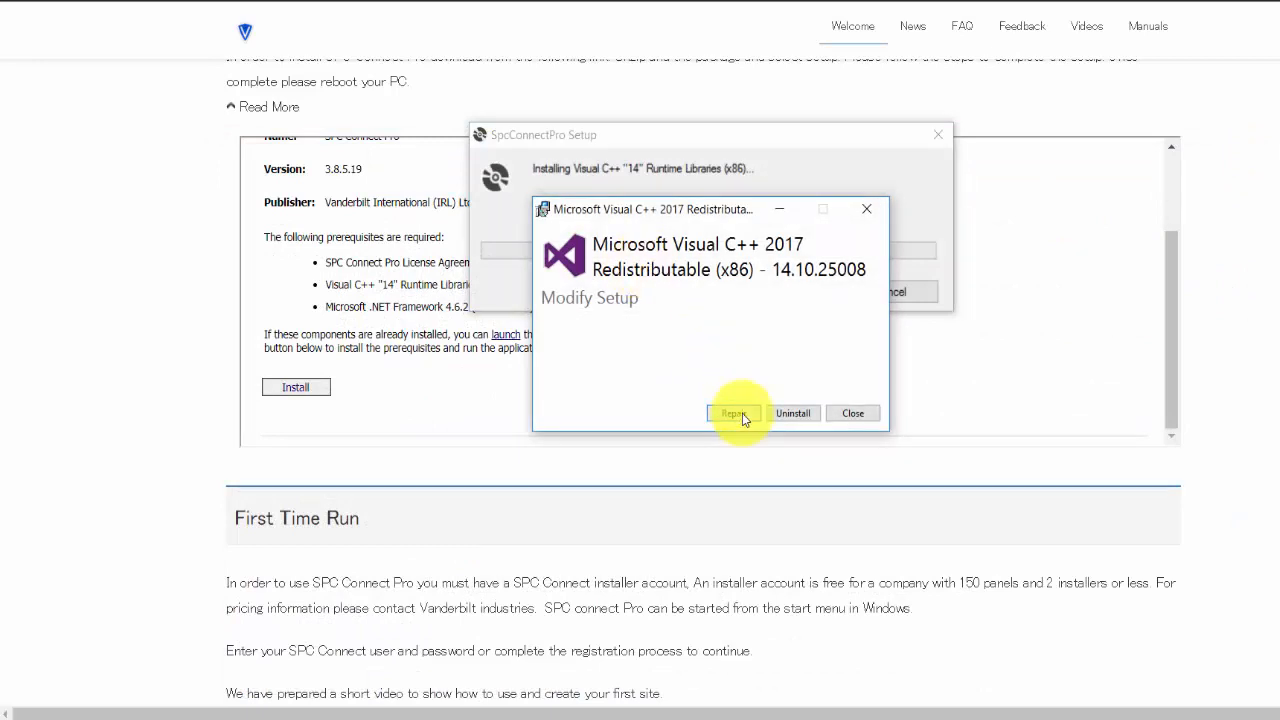
pyautogui.click(734, 413)
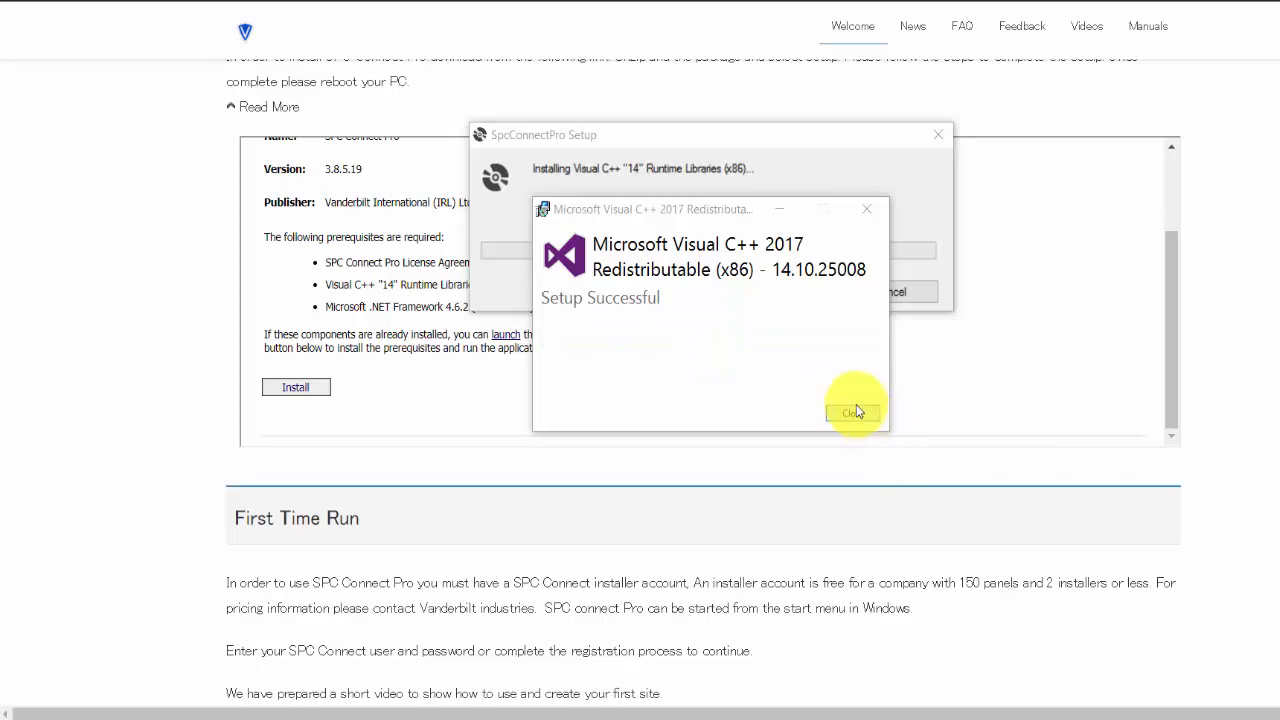
pyautogui.click(856, 412)
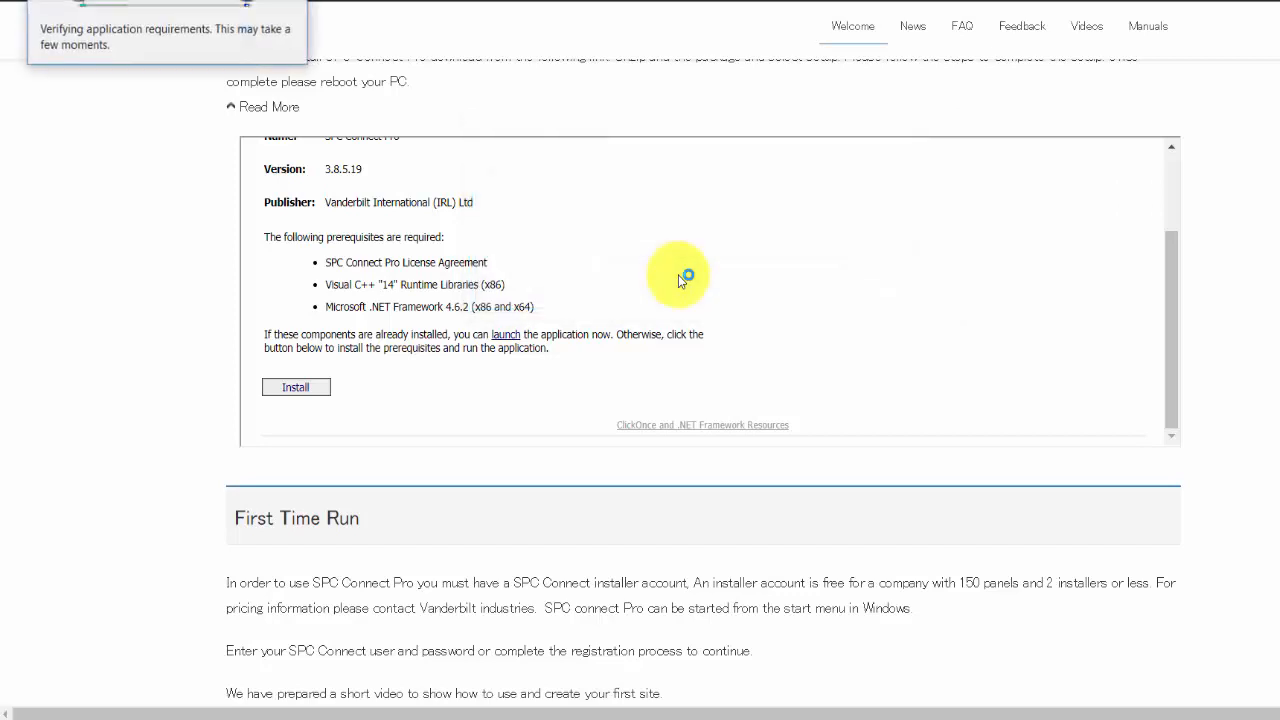
# Step: Confirm the ClickOnce prompt to install SPC Connect Pro
pyautogui.click(295, 387)
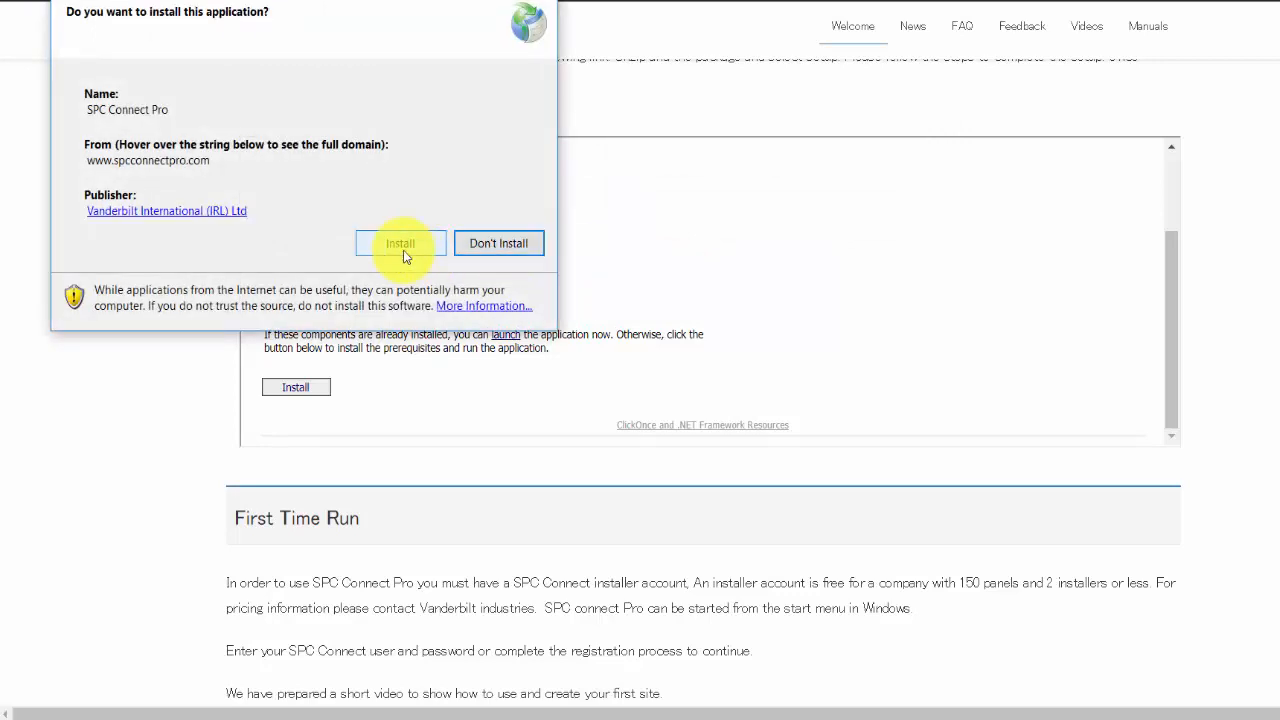
pyautogui.click(400, 243)
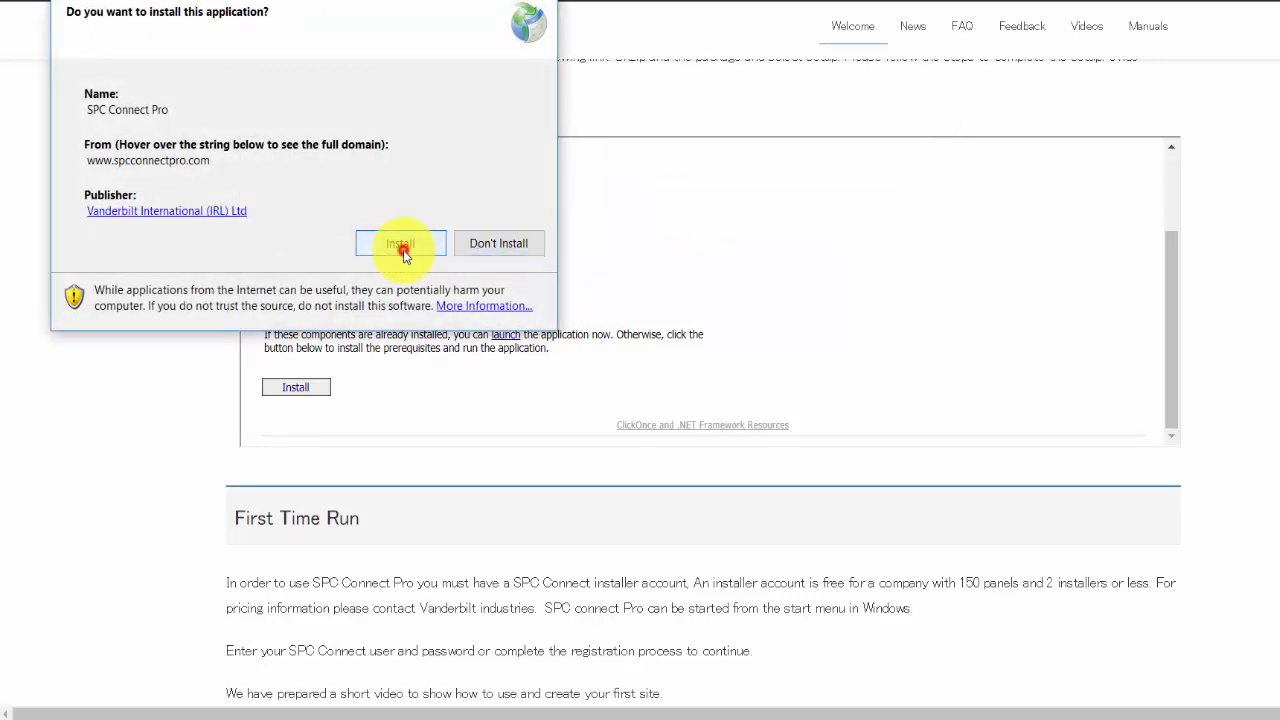
pyautogui.click(400, 243)
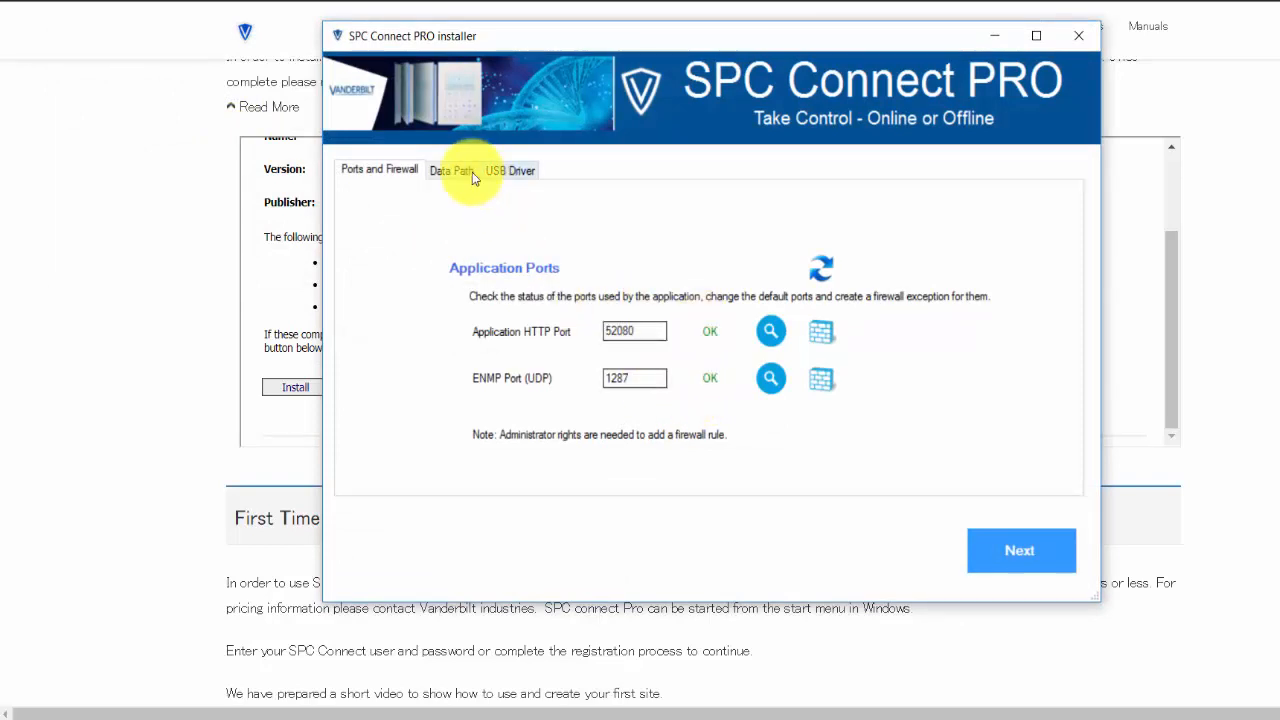
pyautogui.moveTo(490, 177)
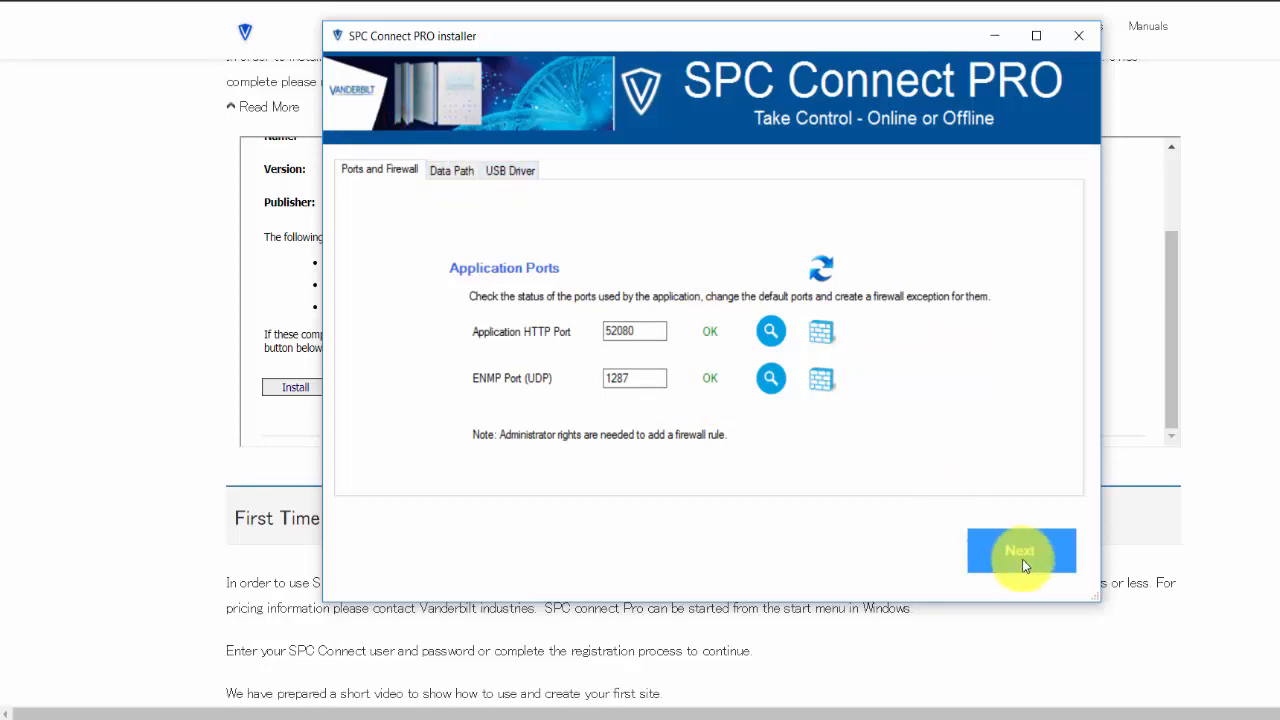
# Step: Advance through the Ports, Data Path and USB Driver pages, then close the installer
pyautogui.click(1020, 551)
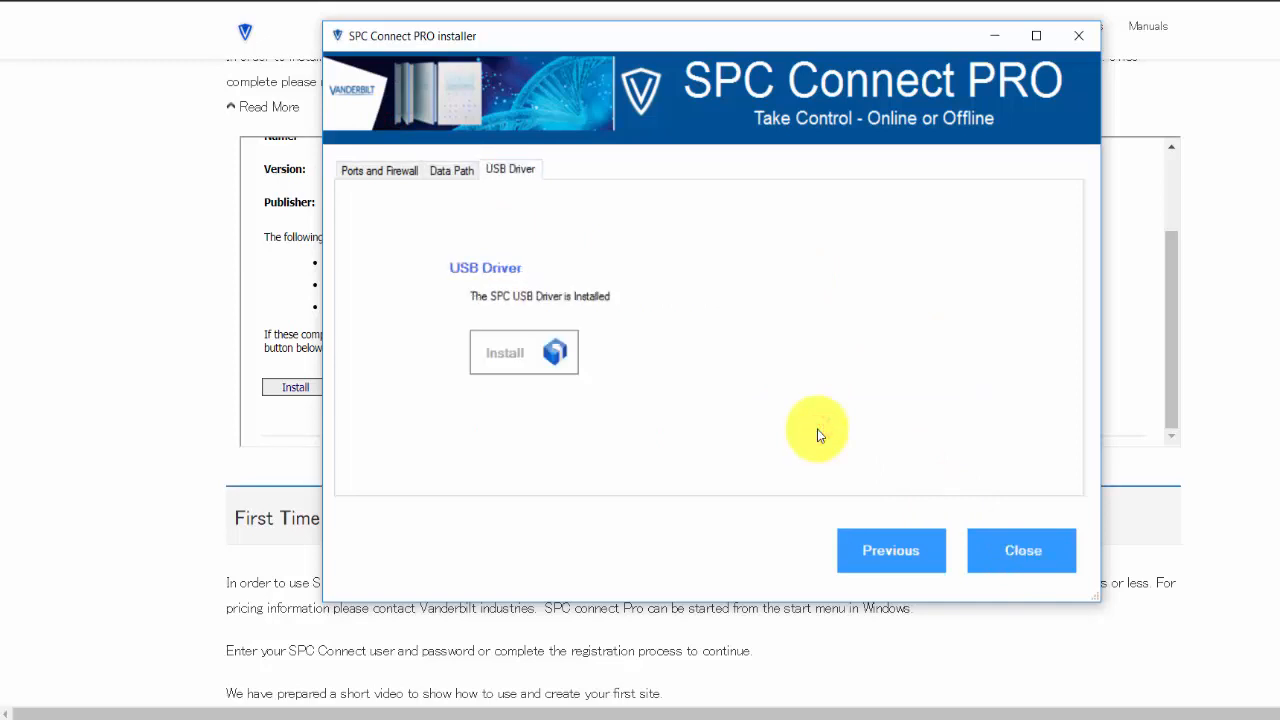
pyautogui.moveTo(1020, 550)
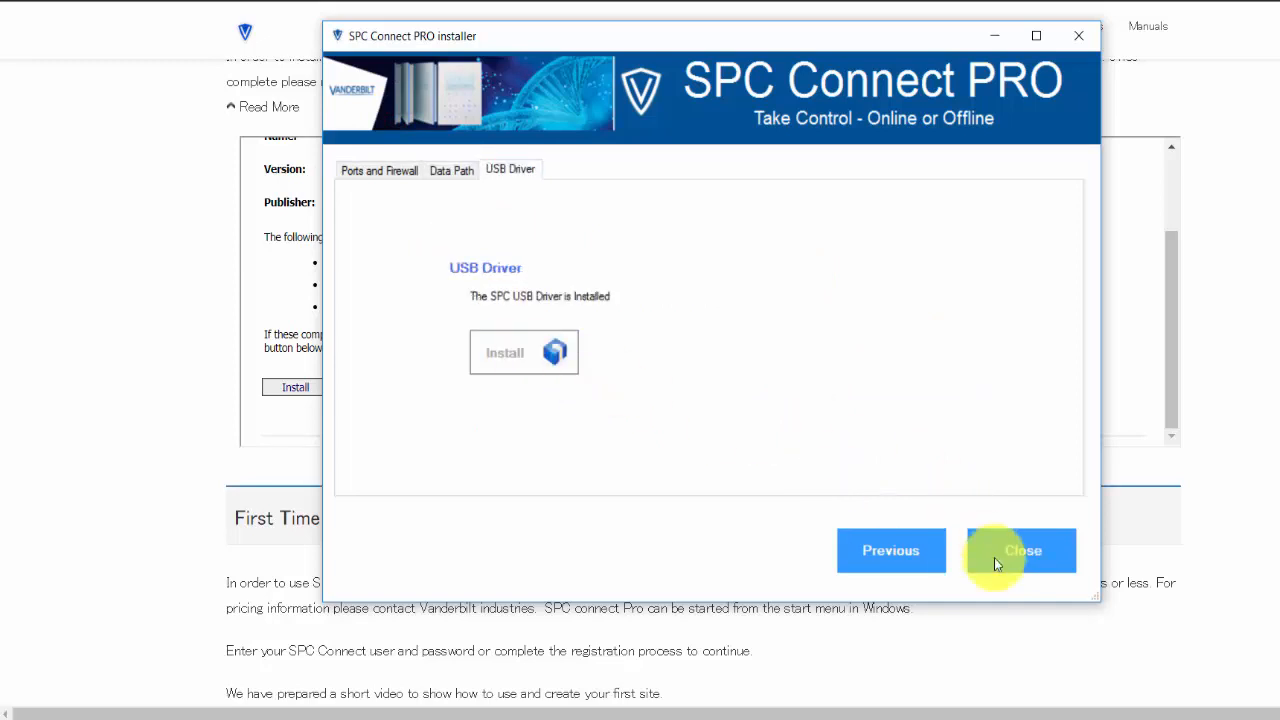
pyautogui.click(1023, 550)
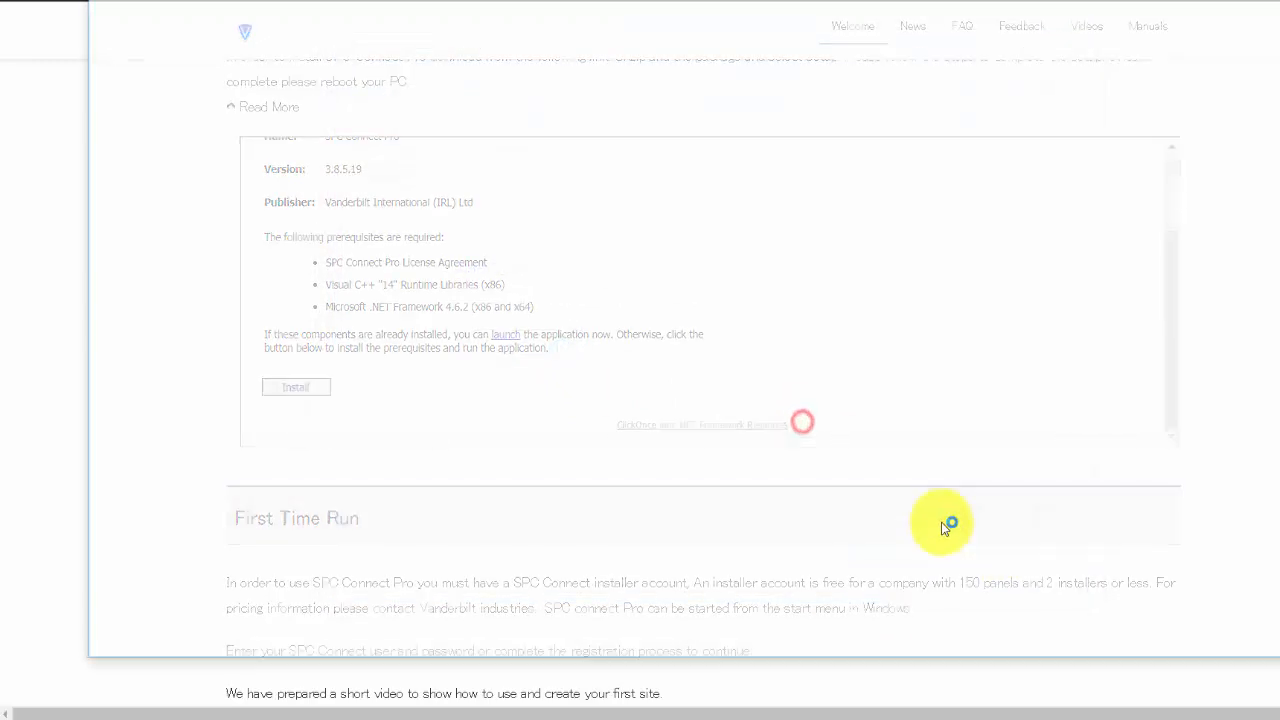
pyautogui.click(295, 387)
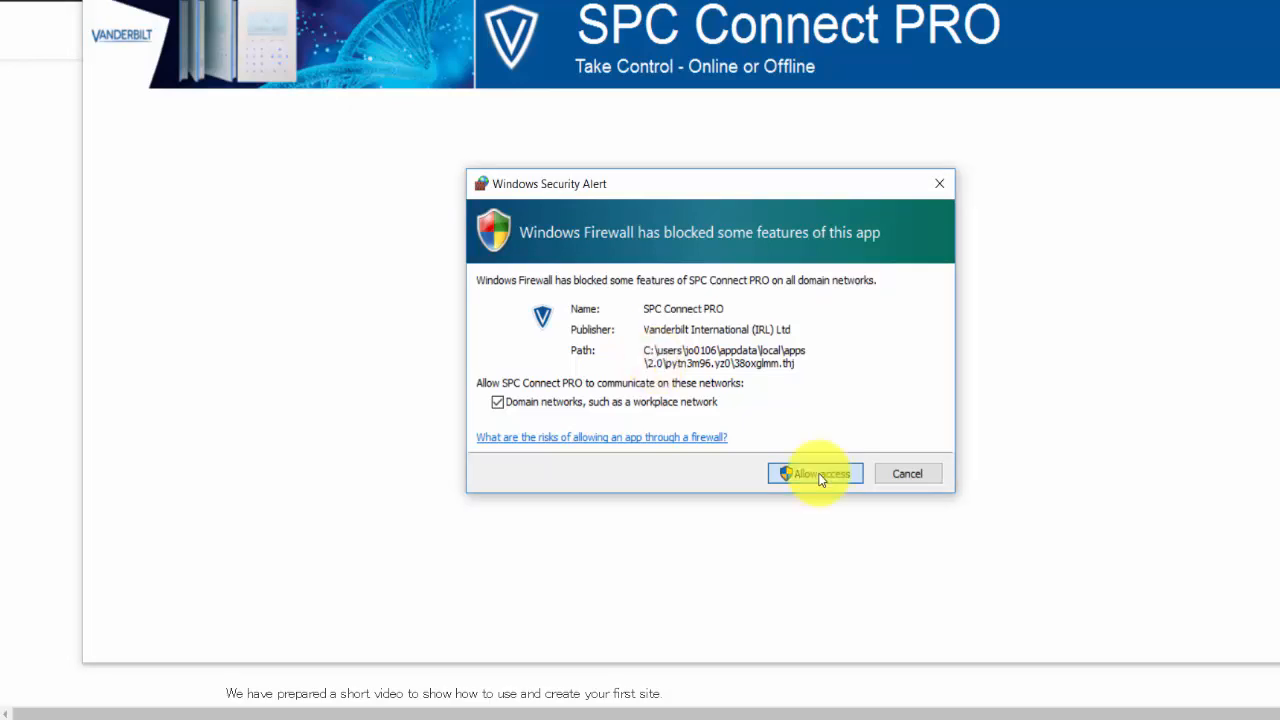
# Step: Allow SPC Connect PRO through the Windows firewall
pyautogui.click(814, 473)
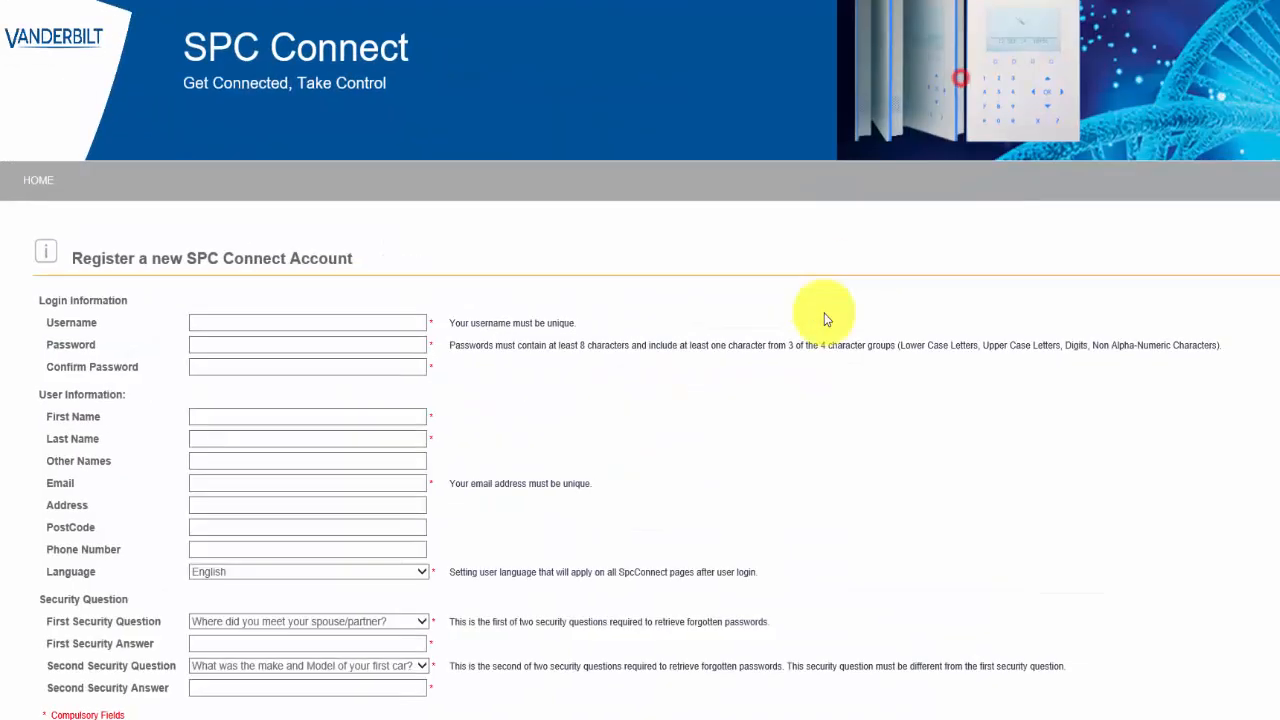
# Step: Fill in the registration form for SpcConnectprotest and submit it
pyautogui.scroll(-3)
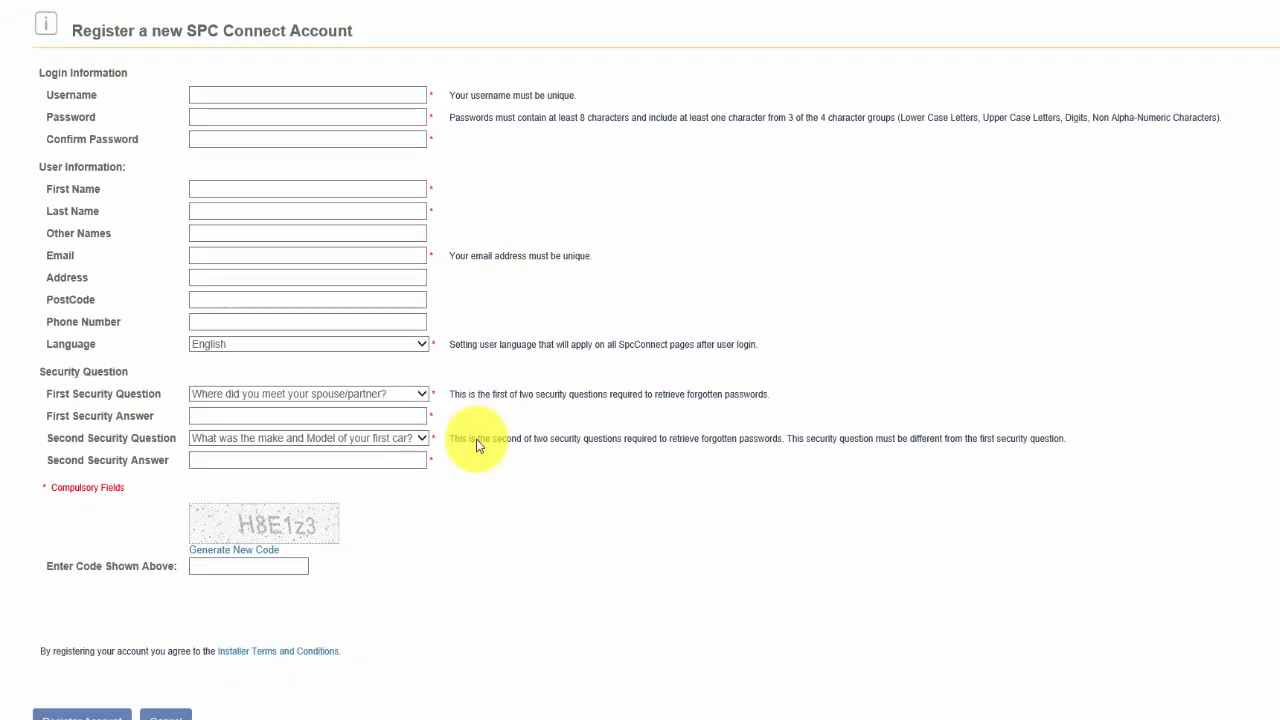
pyautogui.click(307, 94)
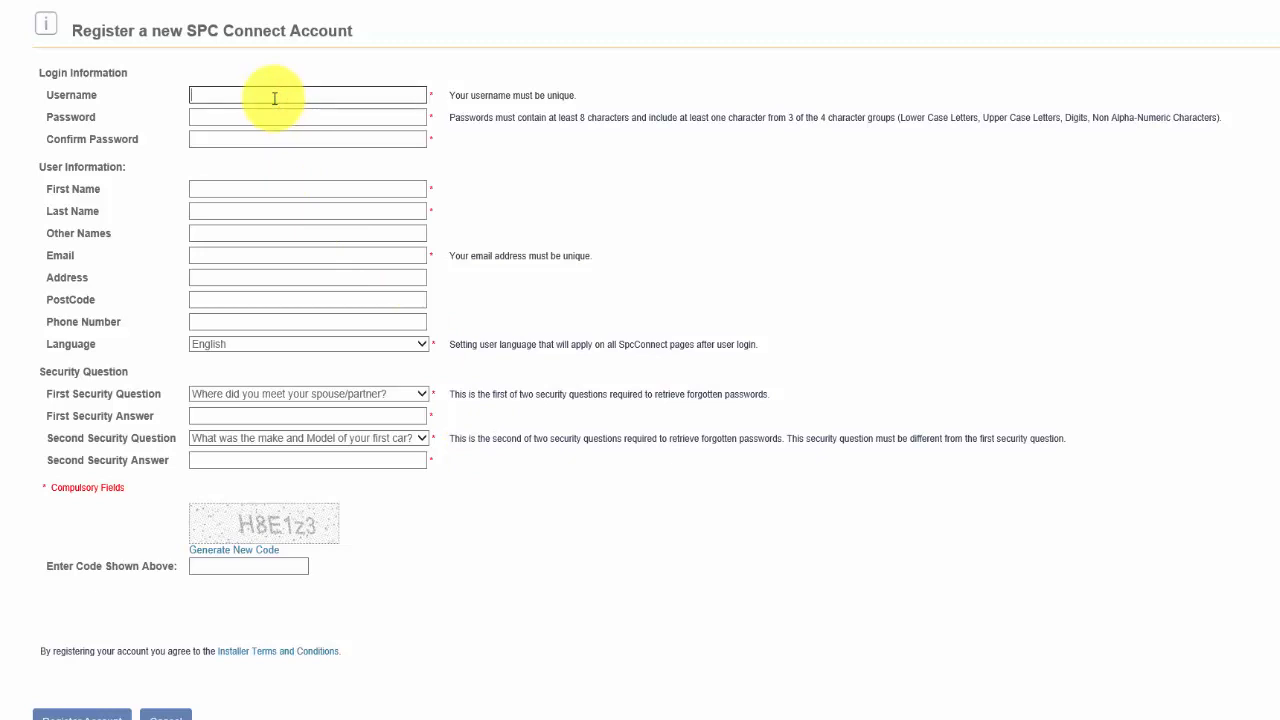
pyautogui.write('SpcConnectprotest')
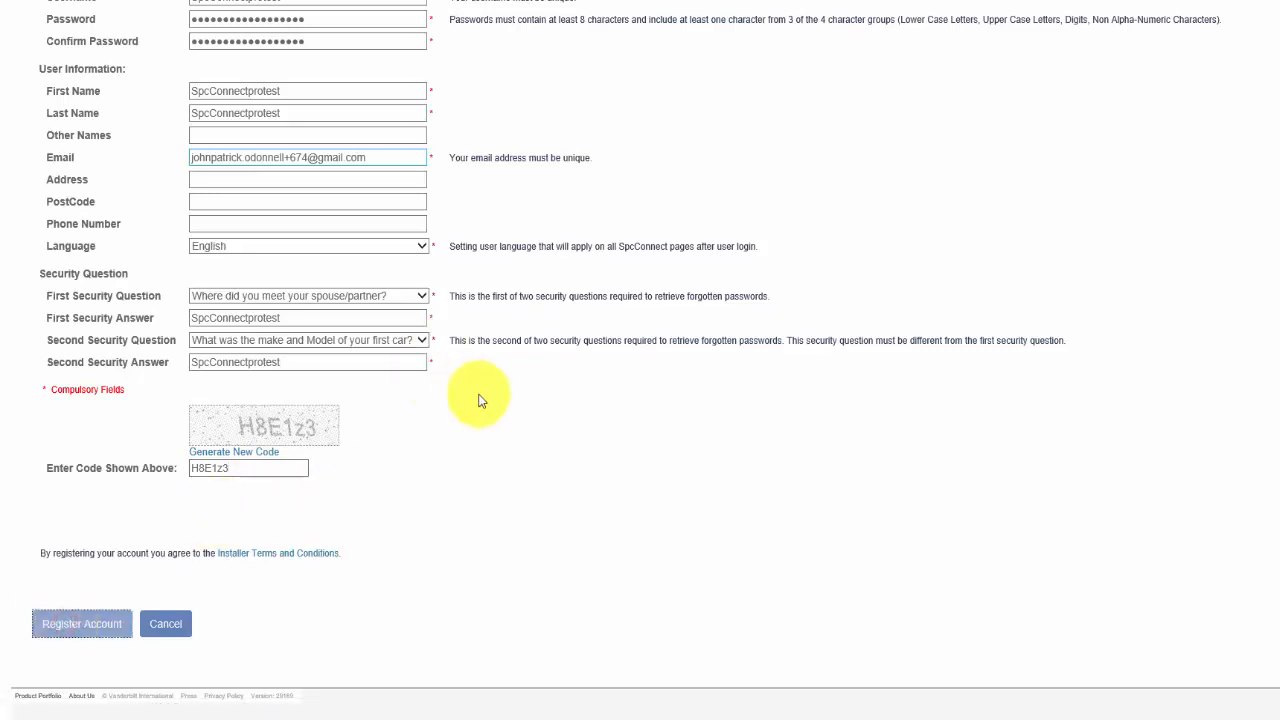
pyautogui.click(82, 623)
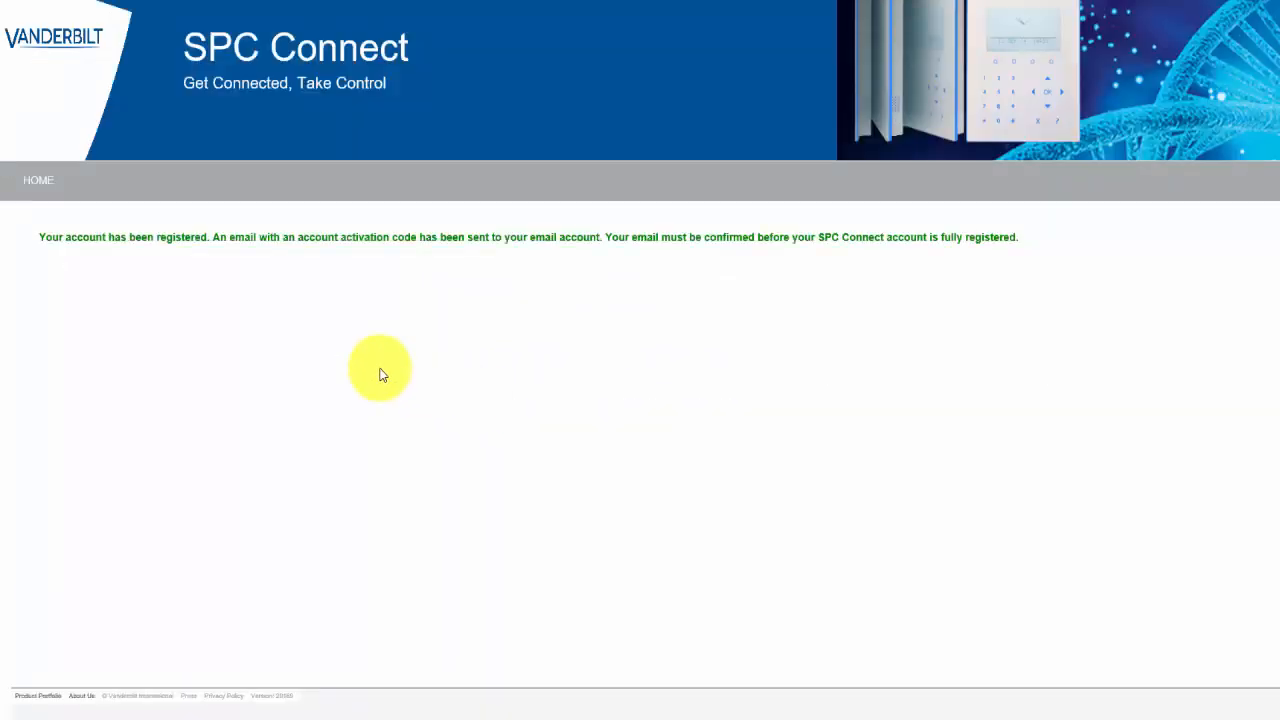
pyautogui.moveTo(218, 625)
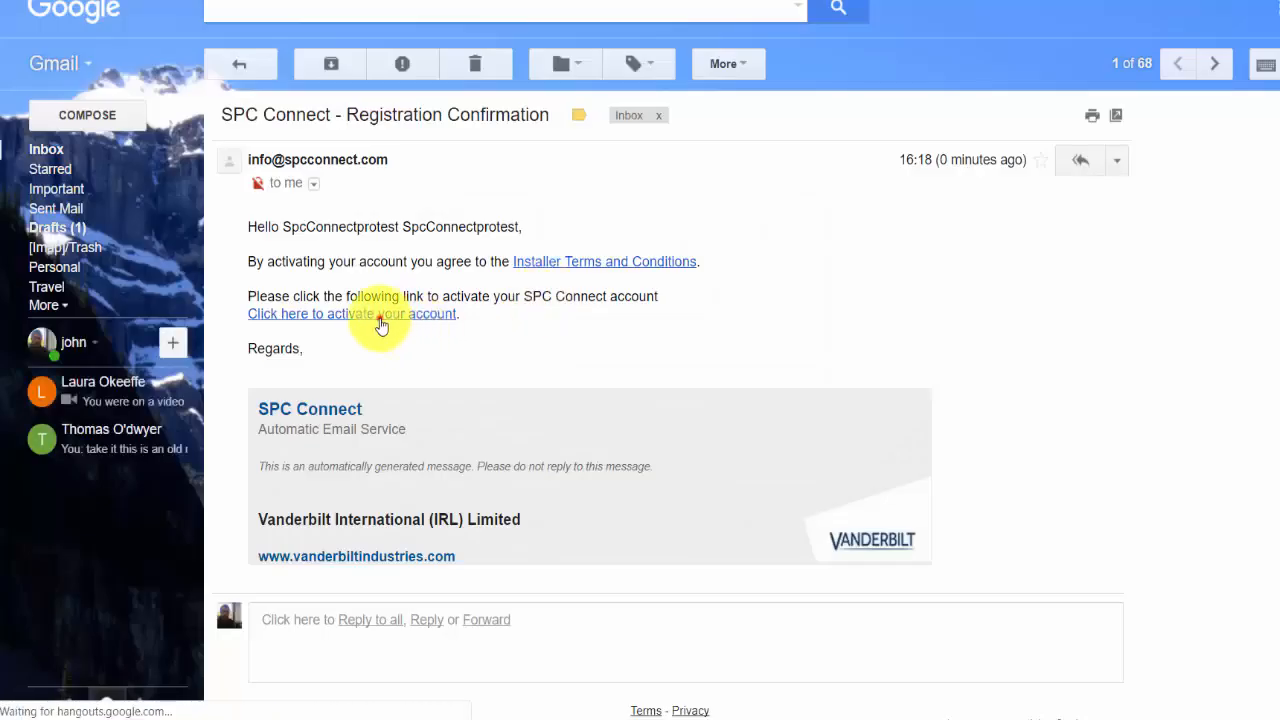
# Step: Follow the activation link in the SPC Connect registration confirmation email
pyautogui.click(352, 313)
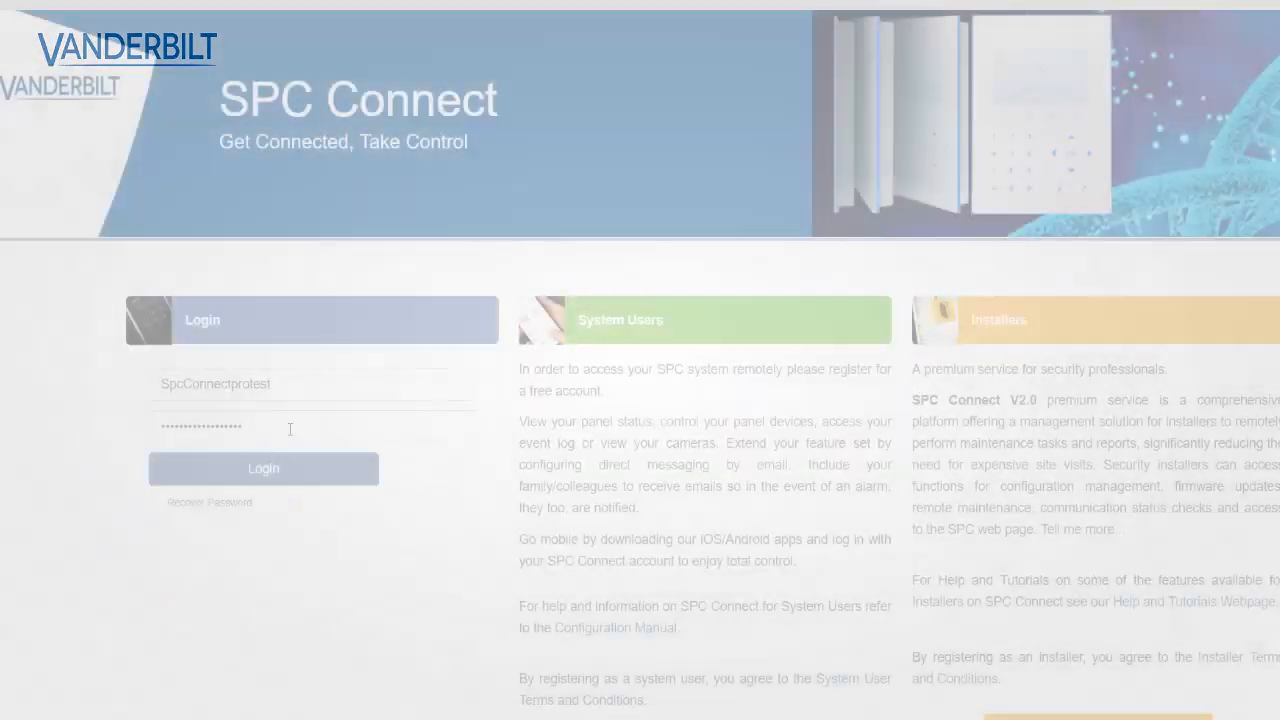
# Step: Log in as SpcConnectprotest and open the Create a Company page
pyautogui.click(263, 468)
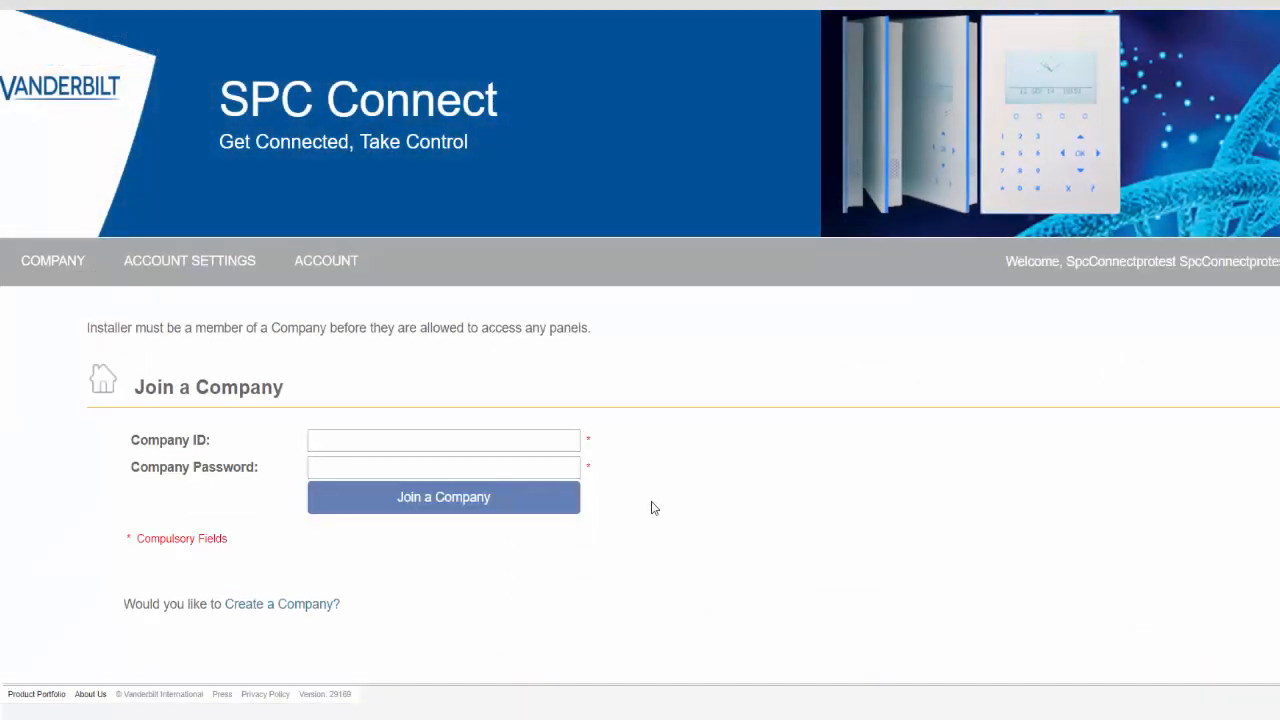
pyautogui.moveTo(390, 565)
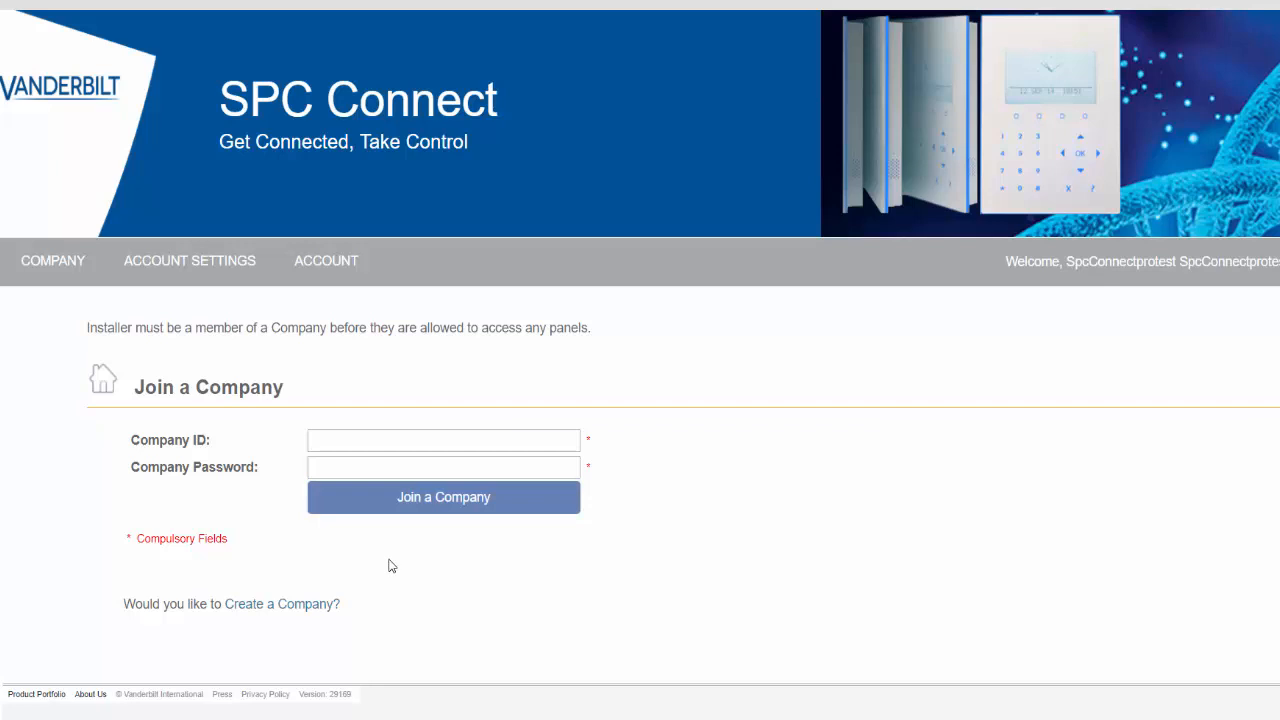
pyautogui.moveTo(353, 422)
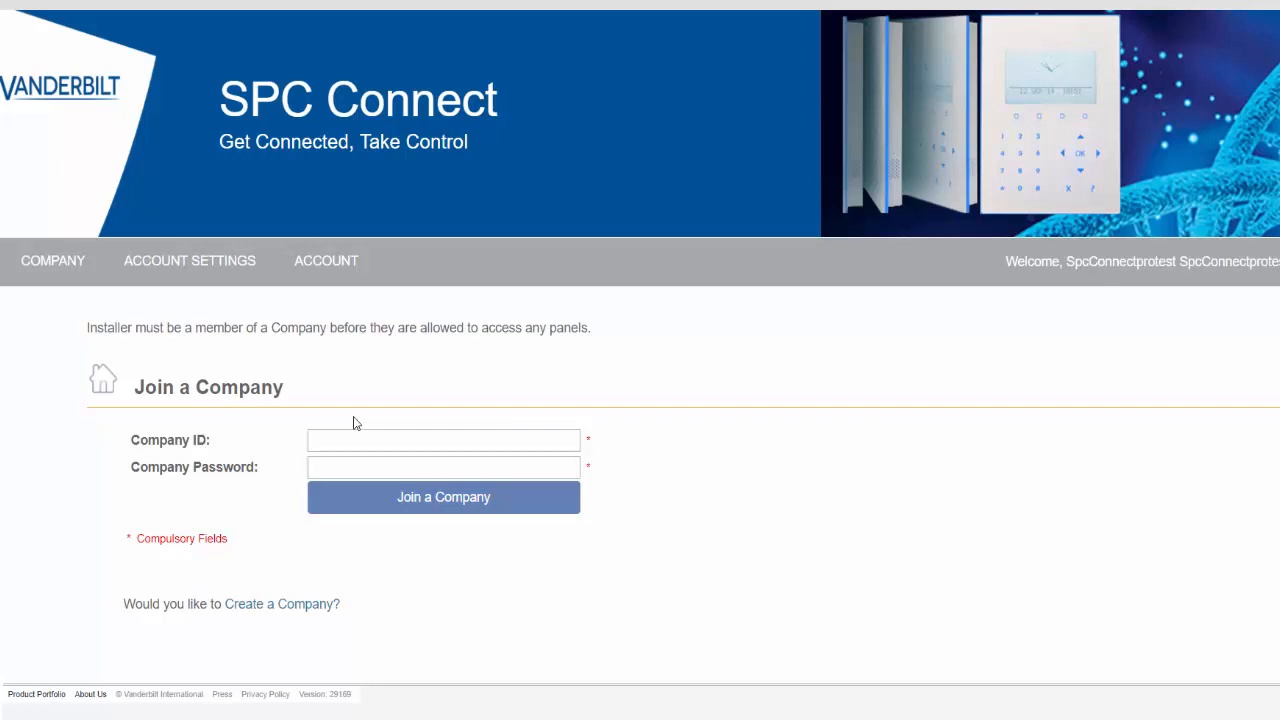
pyautogui.moveTo(342, 608)
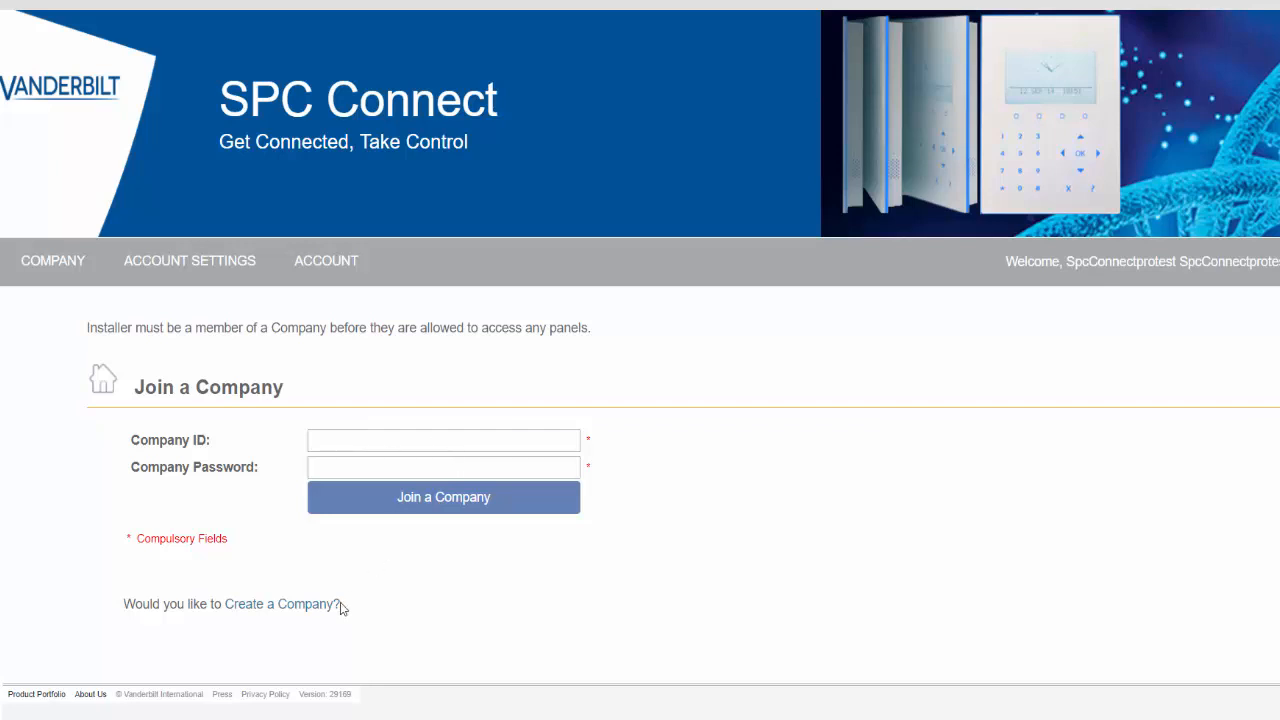
pyautogui.click(280, 603)
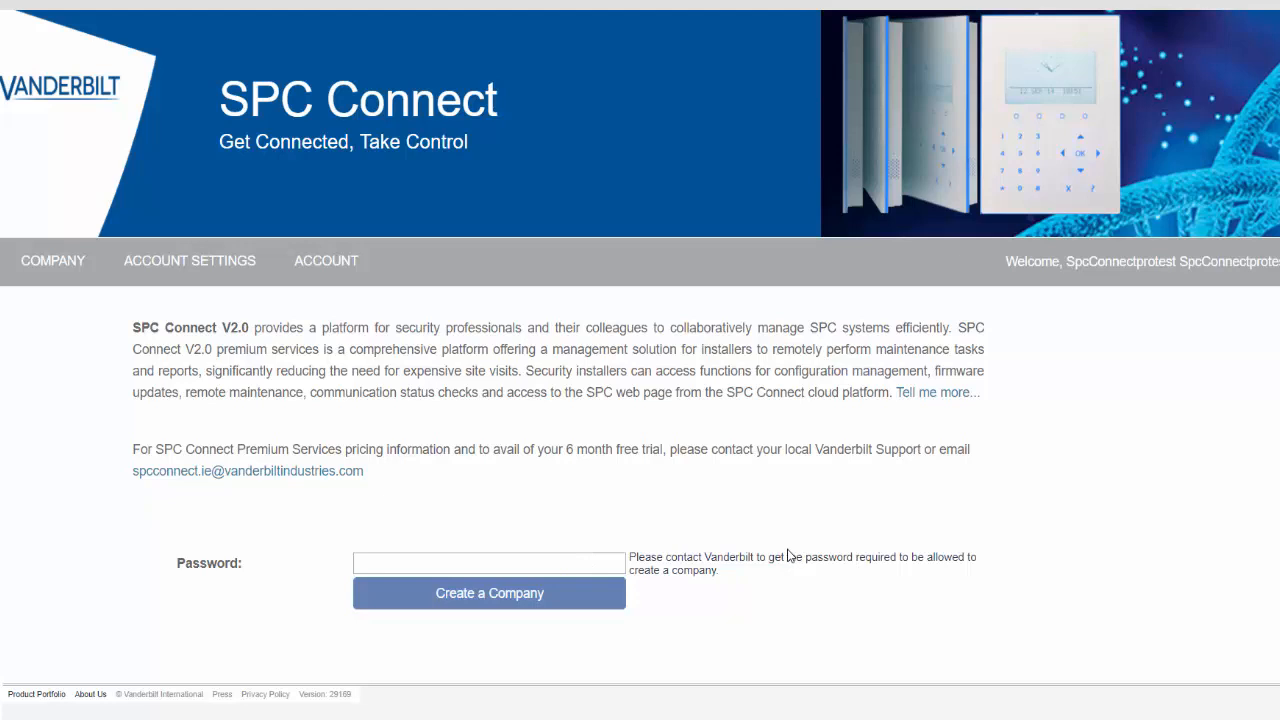
pyautogui.moveTo(285, 471)
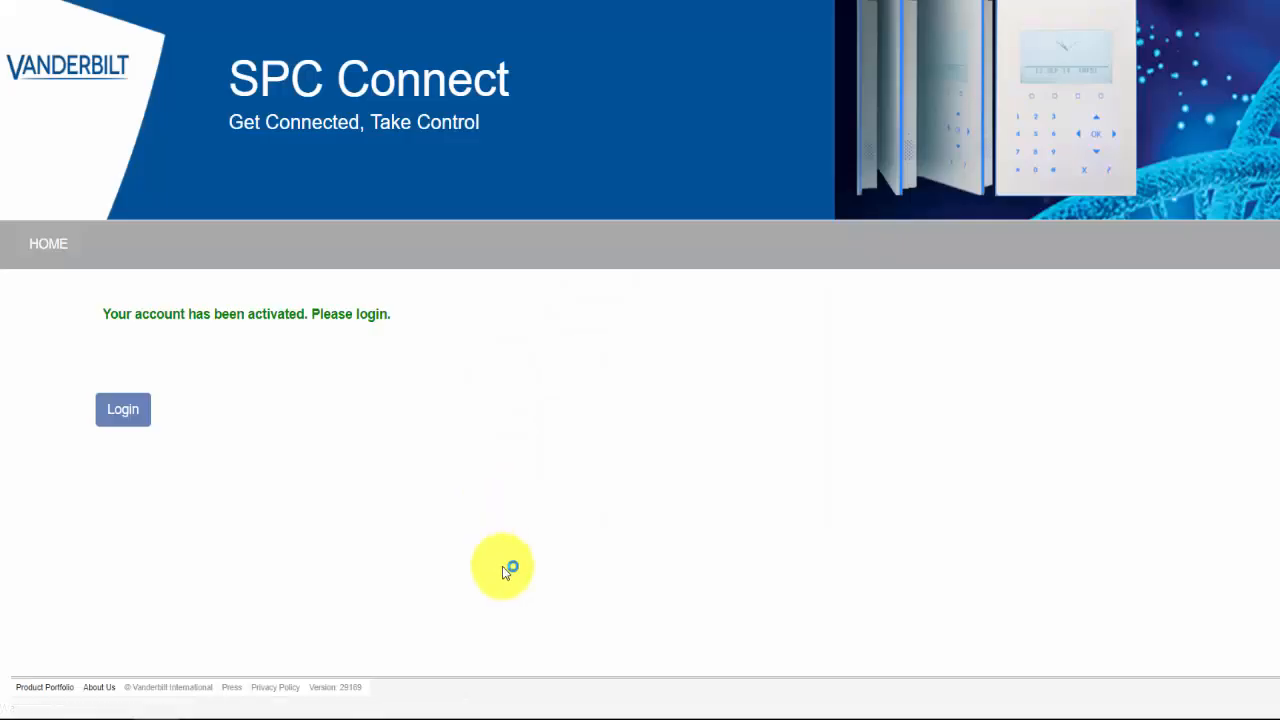
# Step: Enter the SpcConnectprotest username and password in the SPC Connect PRO login form
pyautogui.click(122, 409)
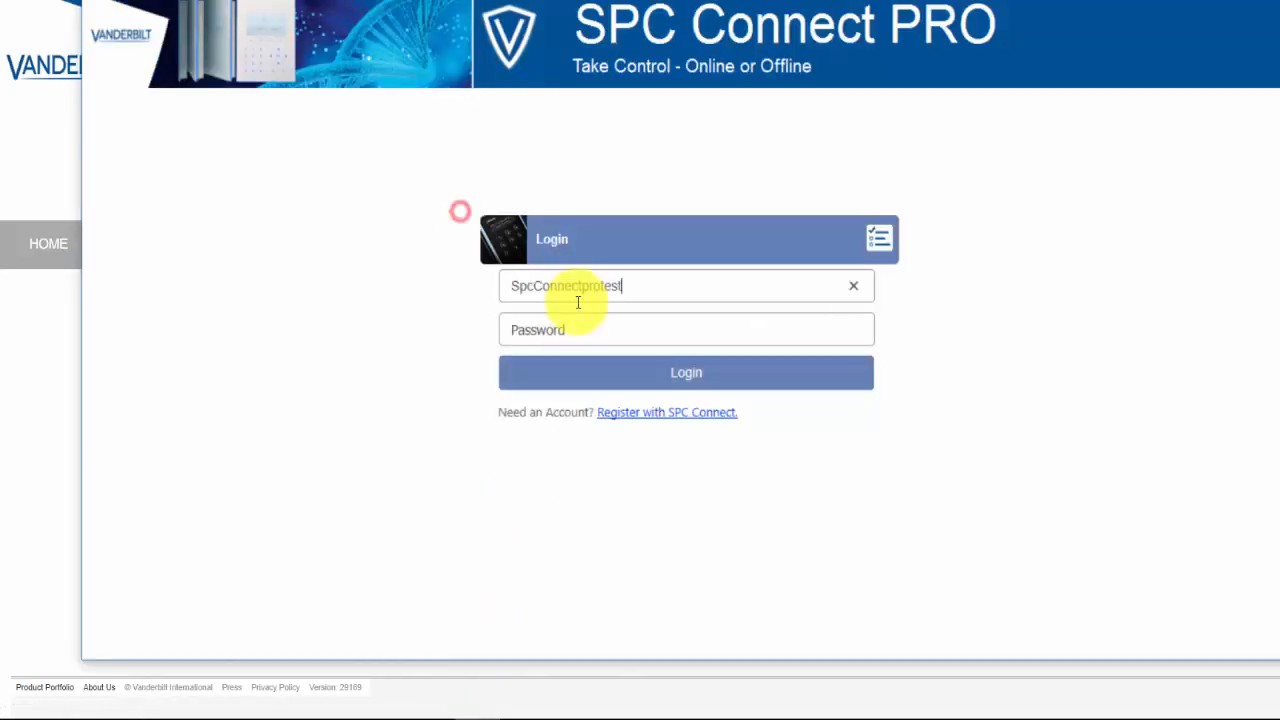
pyautogui.write('password')
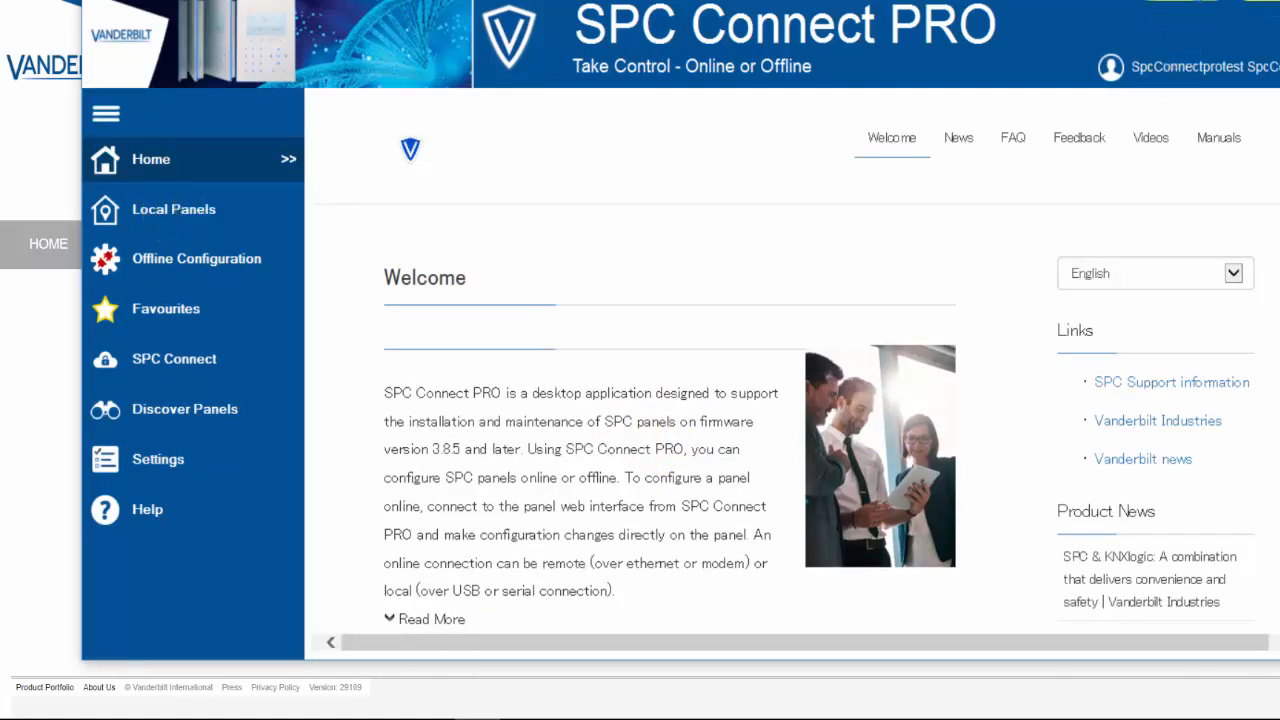
pyautogui.click(173, 209)
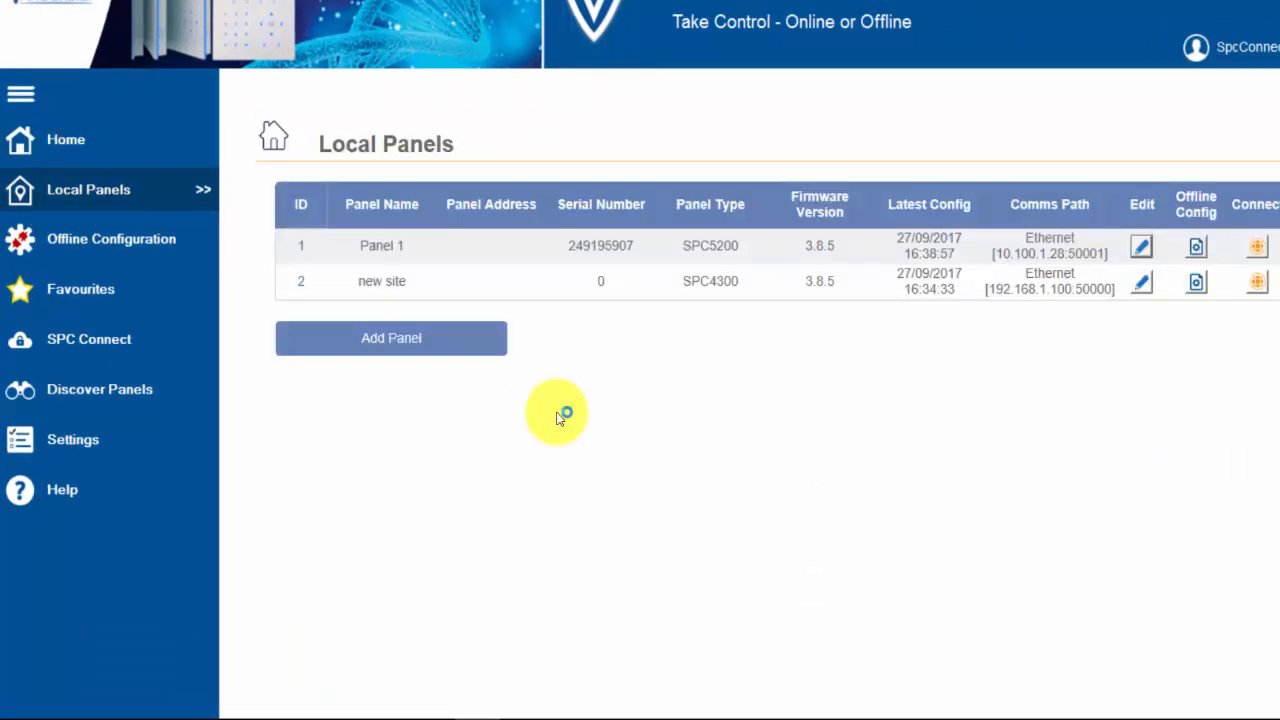
pyautogui.moveTo(140, 378)
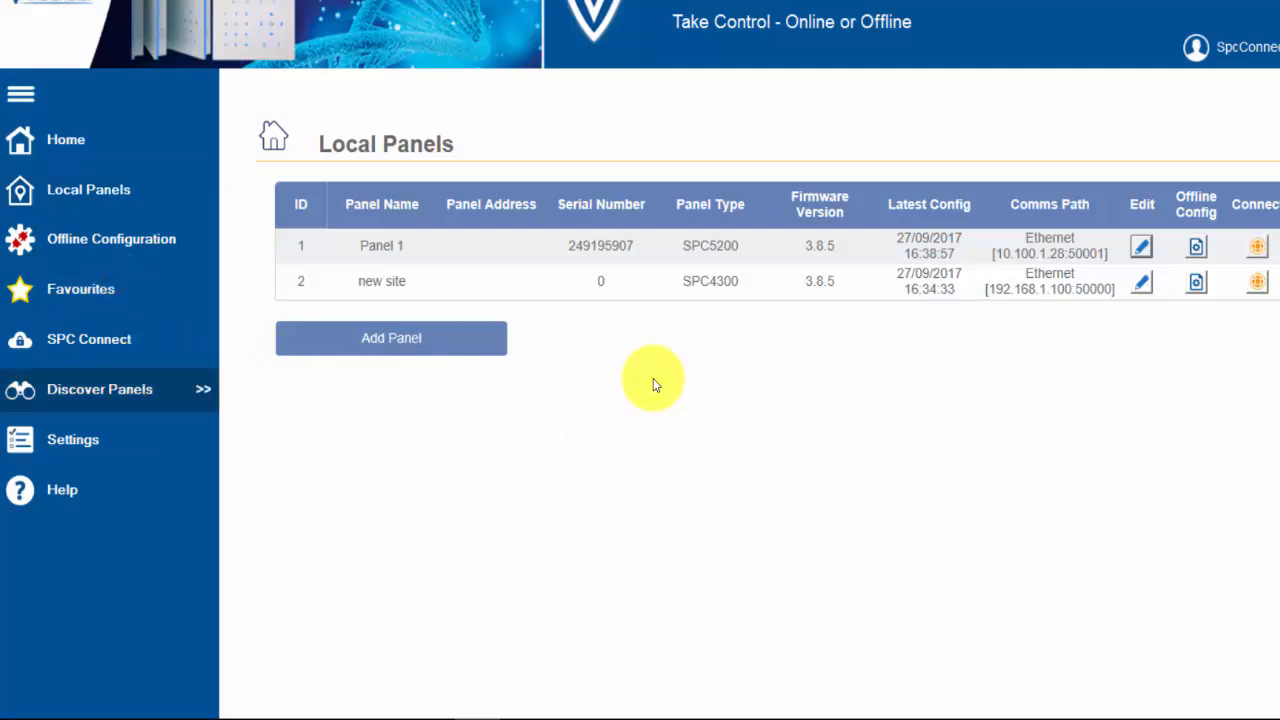
pyautogui.click(99, 389)
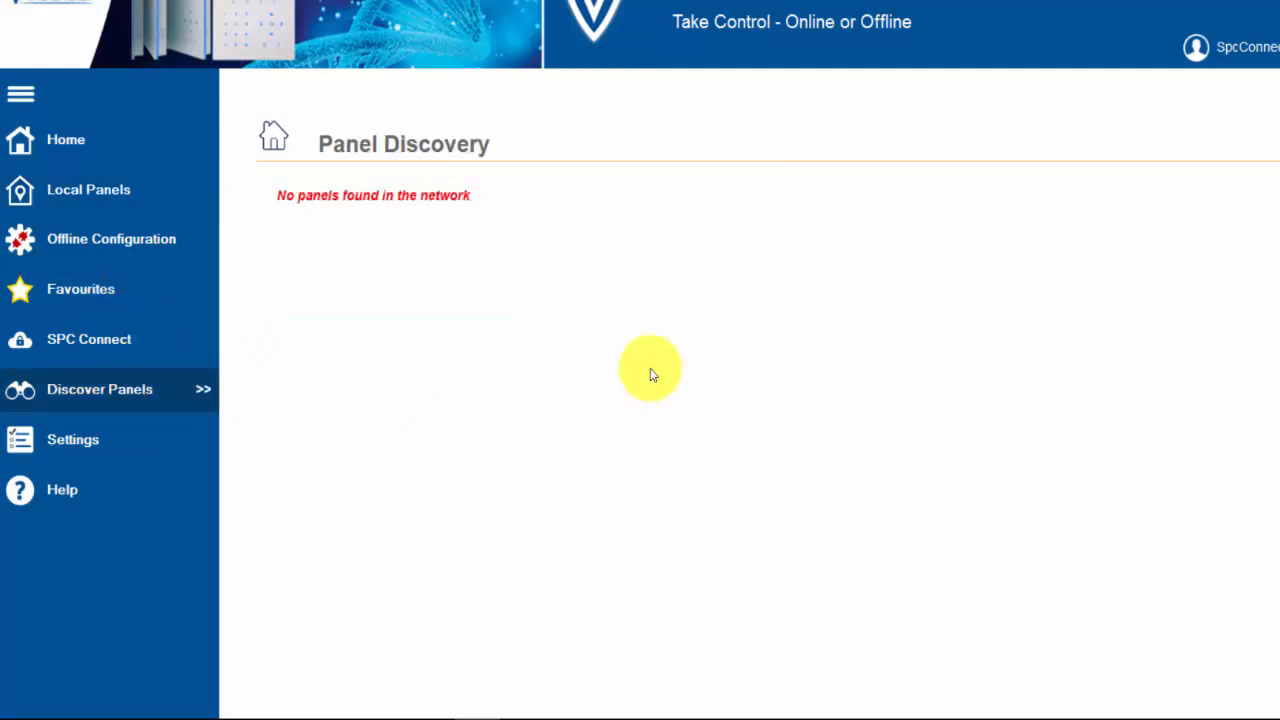
pyautogui.moveTo(65, 105)
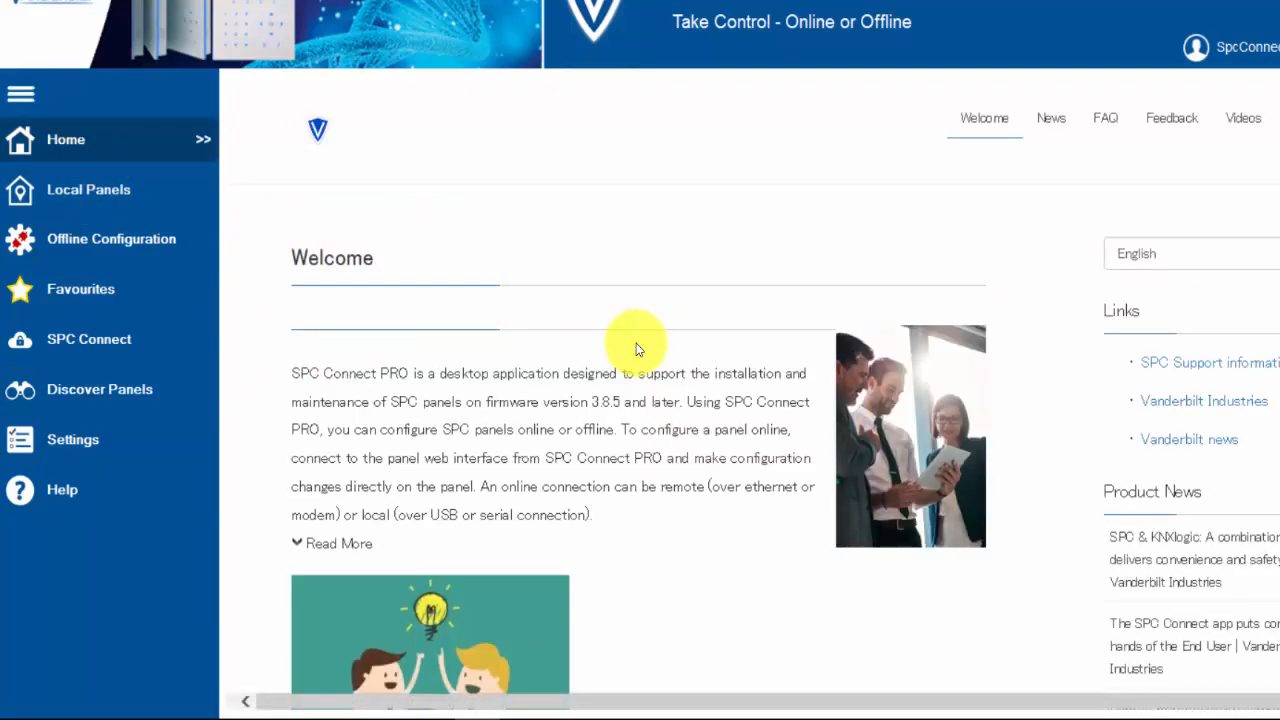
# Step: Go to Application Settings and relaunch the installer to check application ports and firewall
pyautogui.click(73, 439)
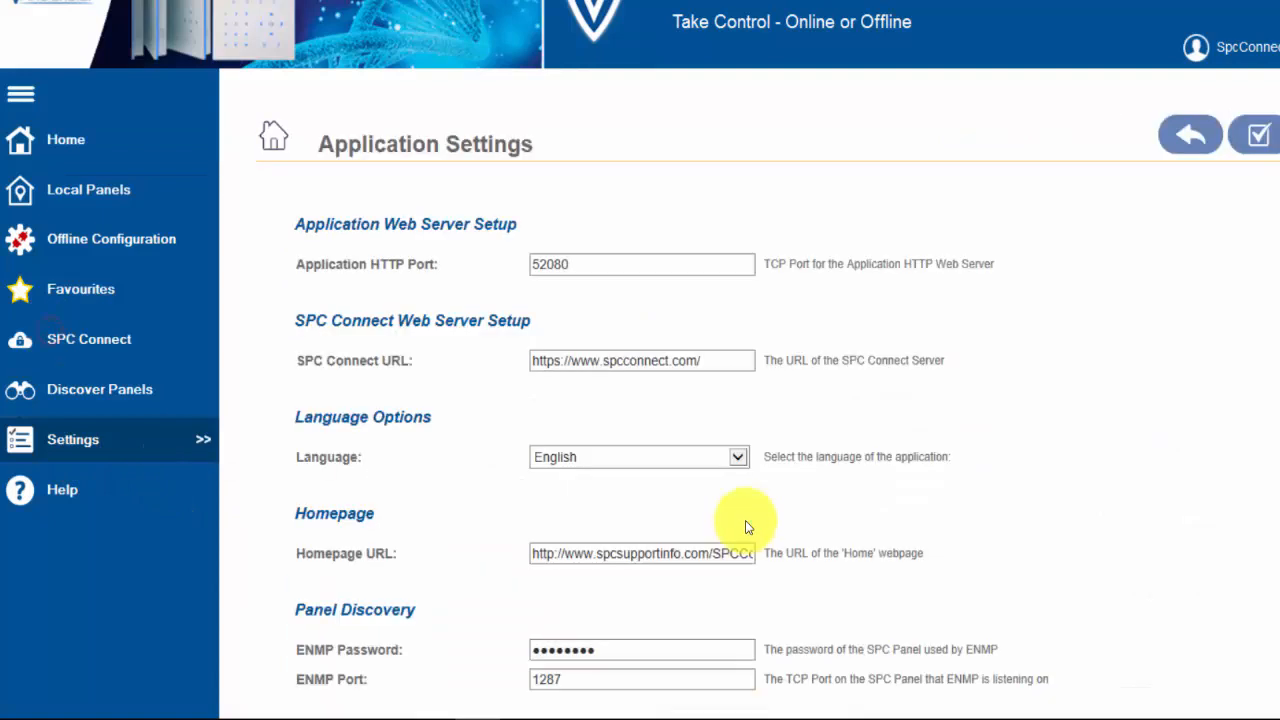
pyautogui.scroll(-3)
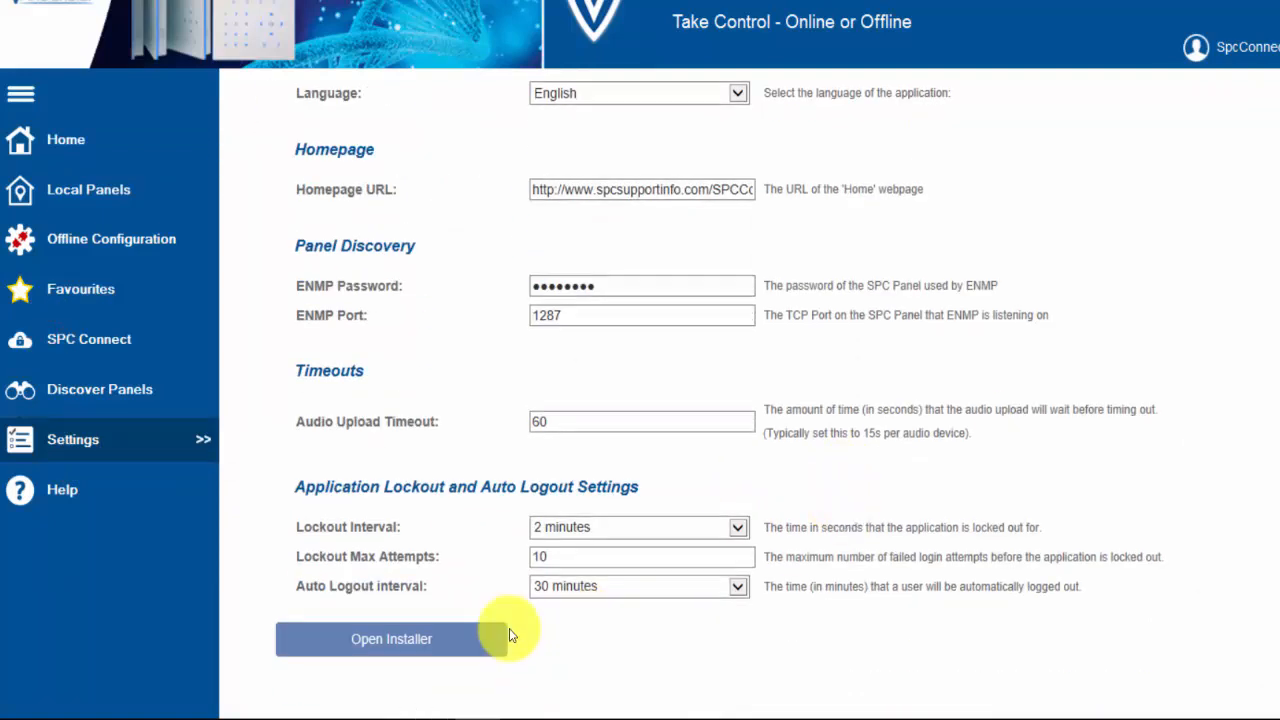
pyautogui.moveTo(650, 460)
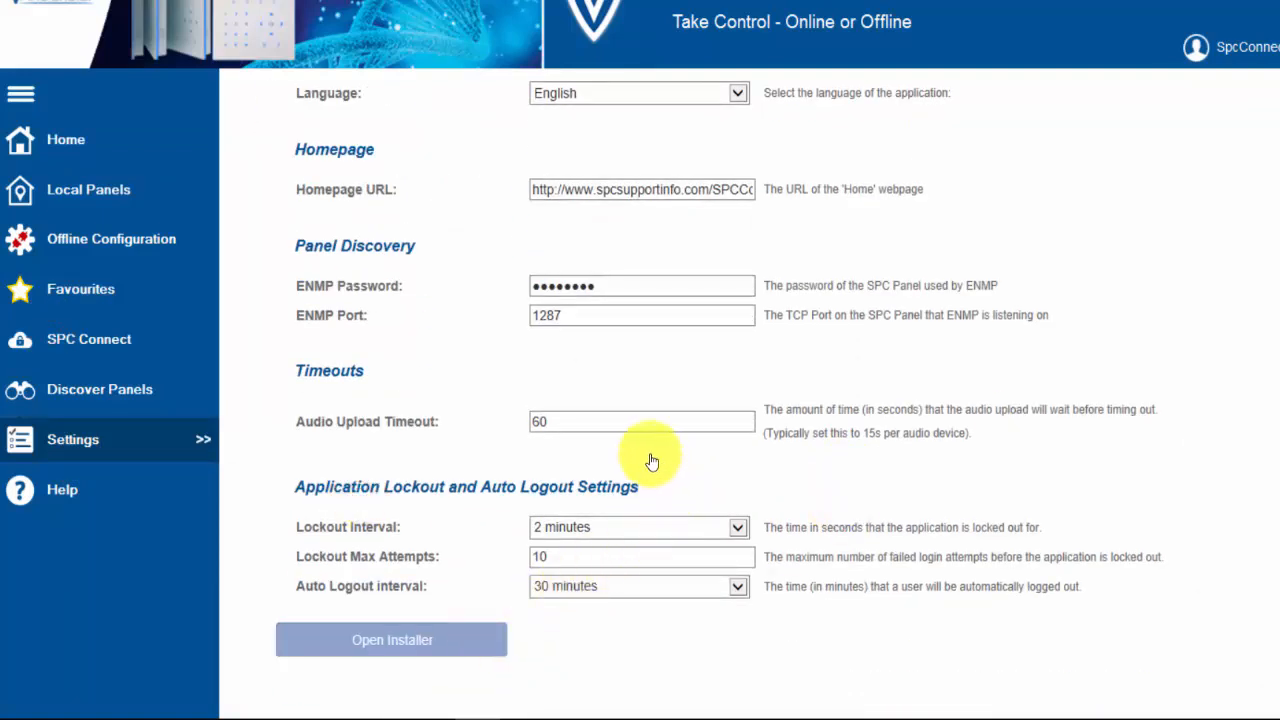
pyautogui.moveTo(405, 642)
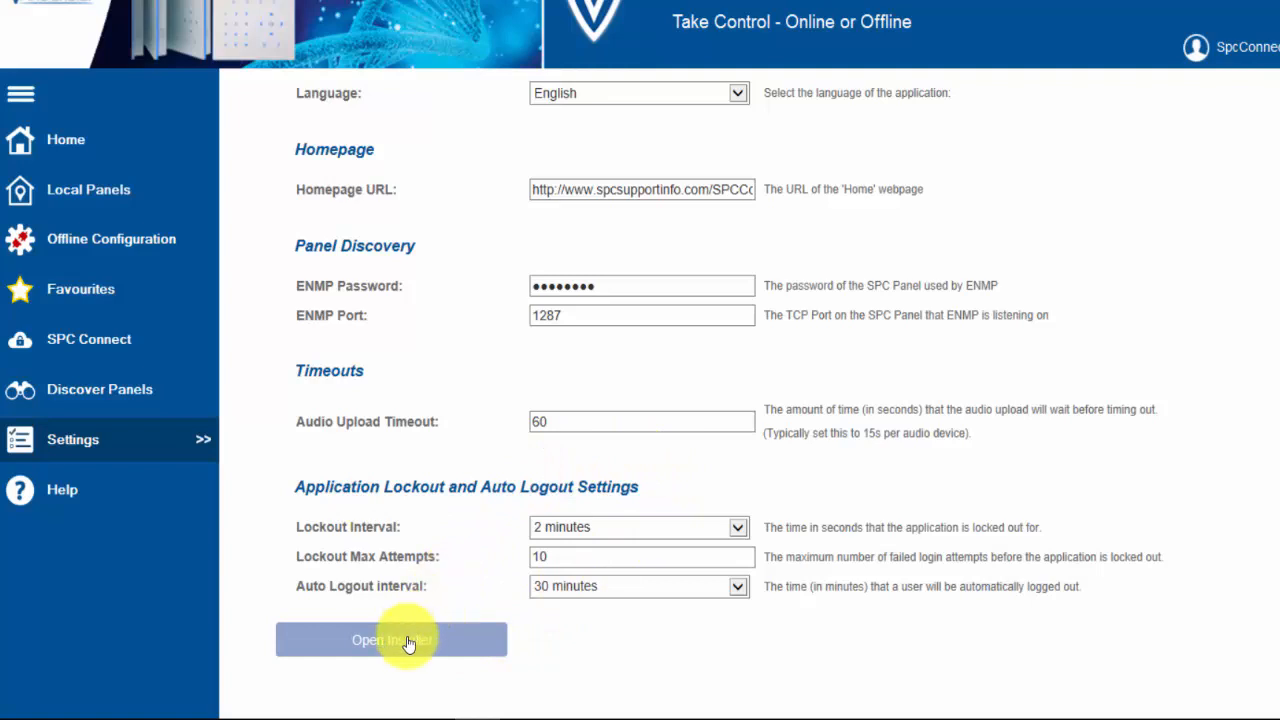
pyautogui.click(391, 640)
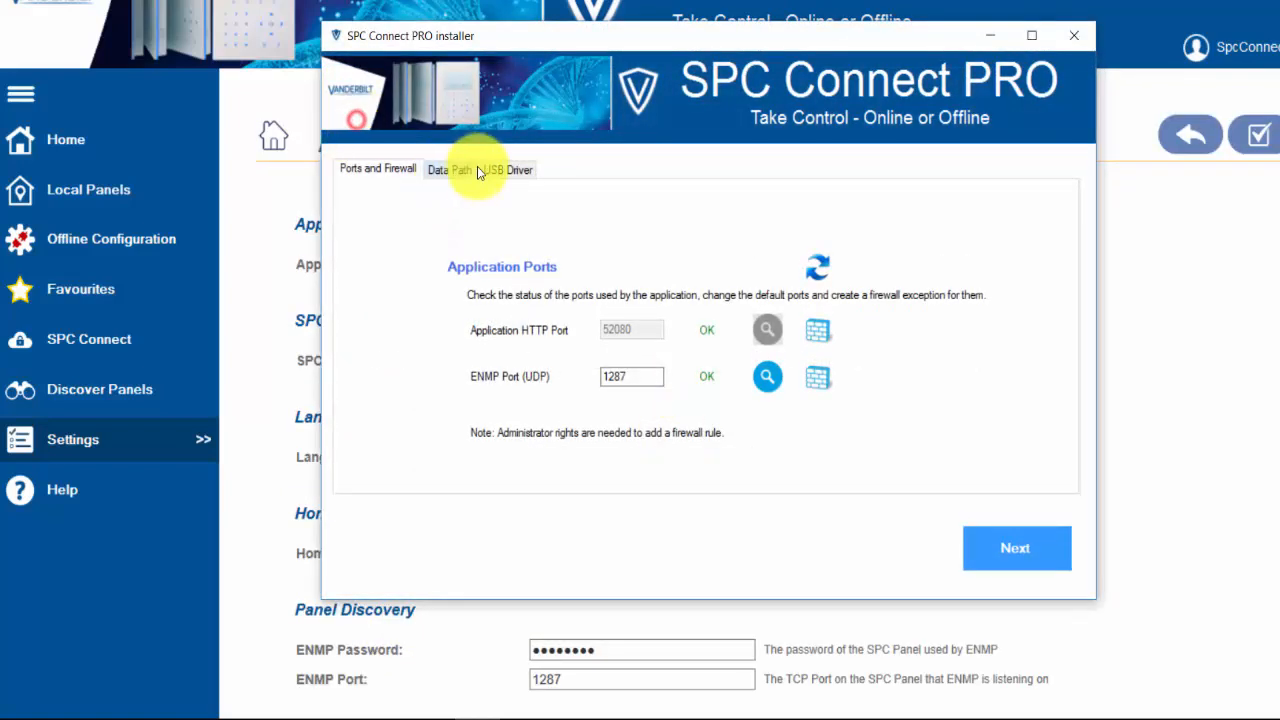